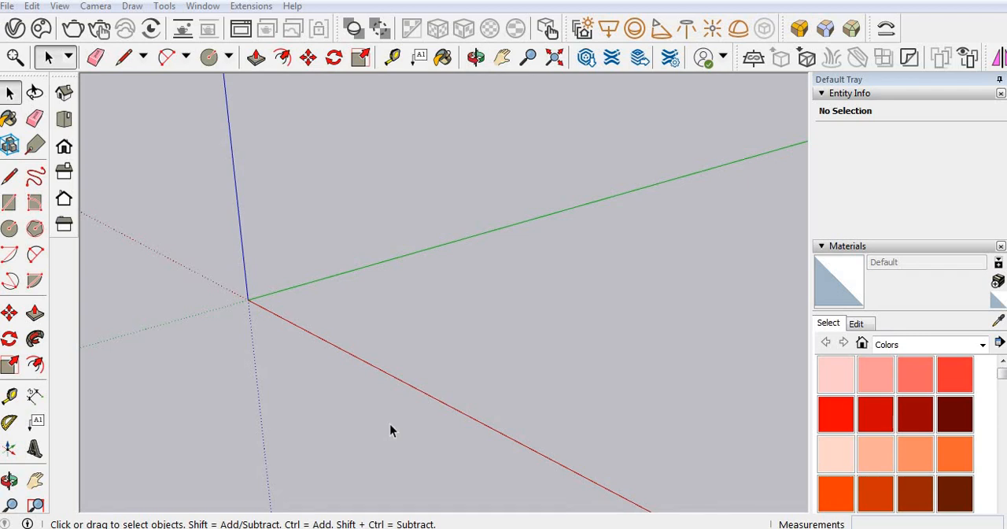
mouse_move(387, 428)
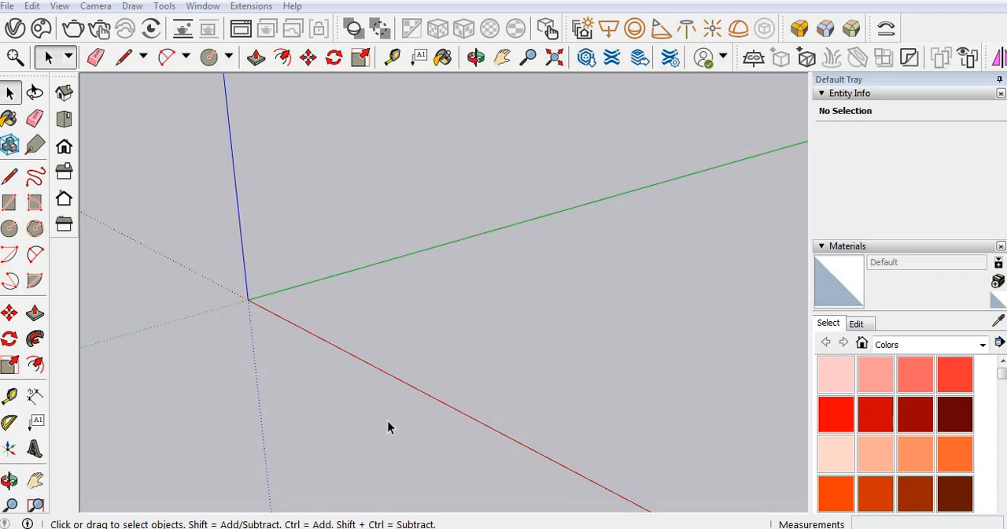
mouse_move(209, 411)
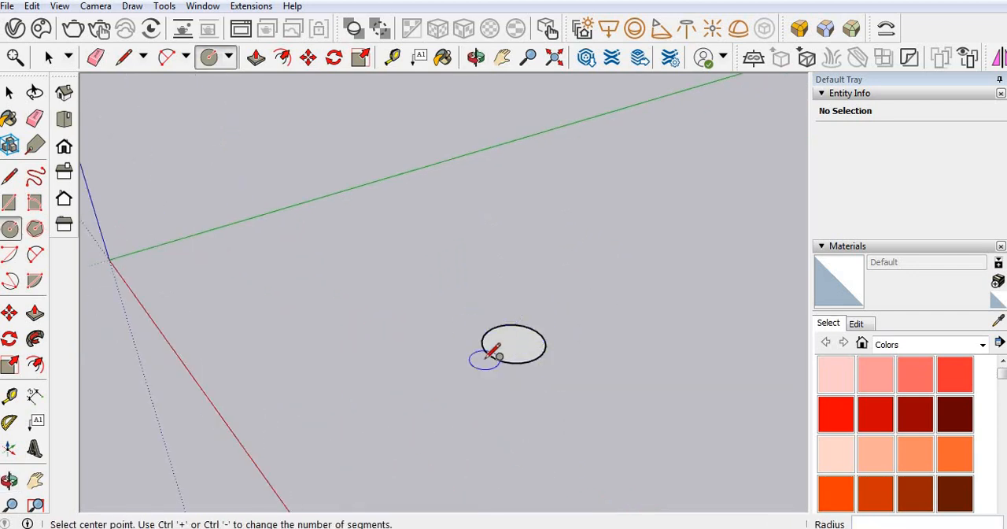
Mark the centre point of the 9-inch circle via Find Center.
right_click(511, 344)
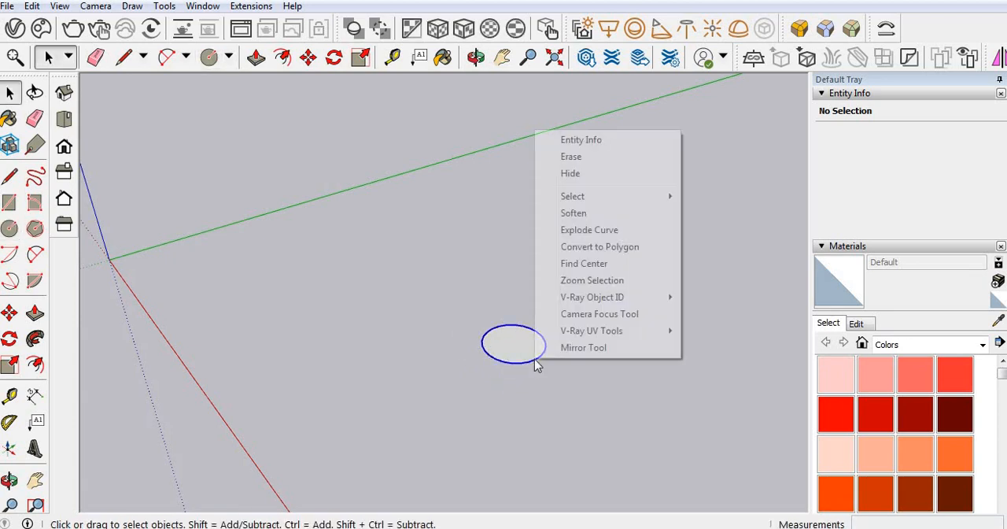
left_click(583, 263)
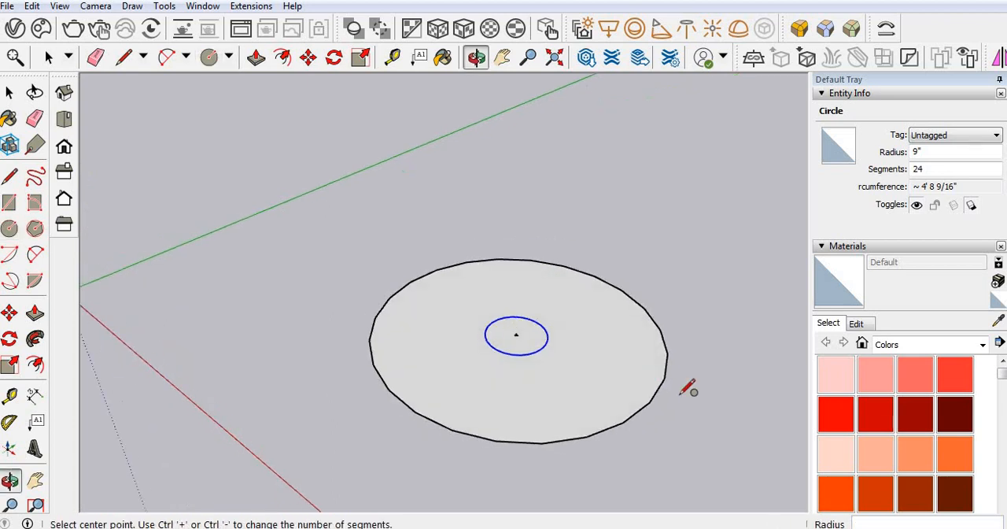
Select the outer 3'6"-radius circle and confirm its segment count in Entity Info.
left_click(10, 176)
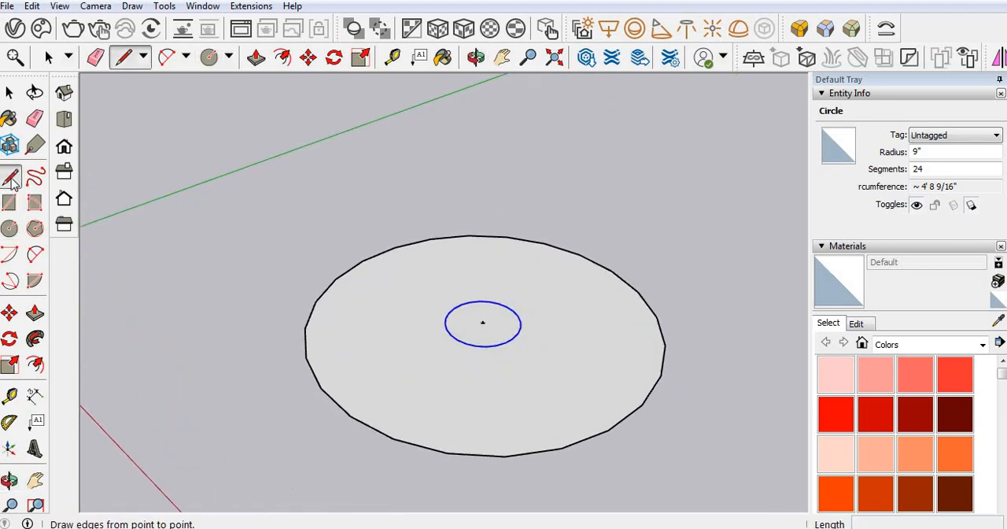
left_click(46, 57)
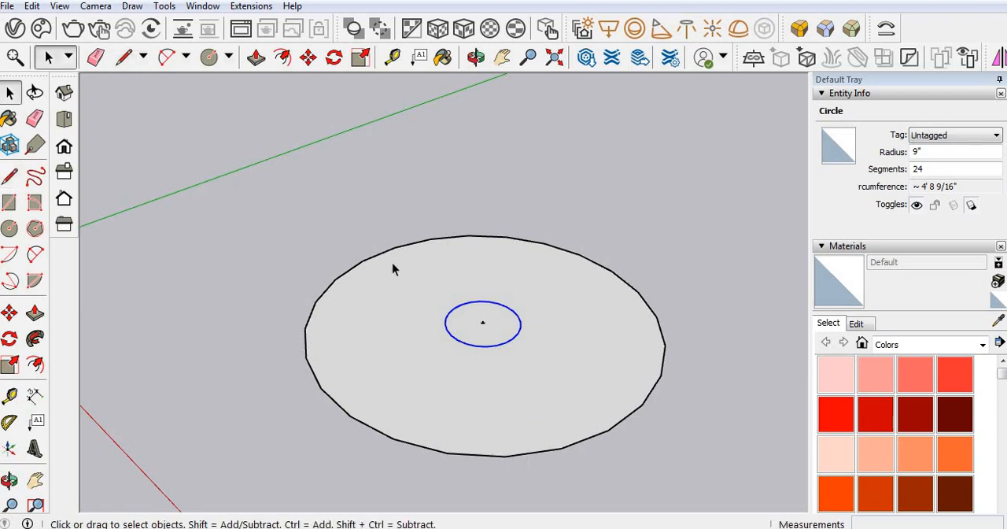
mouse_move(305, 329)
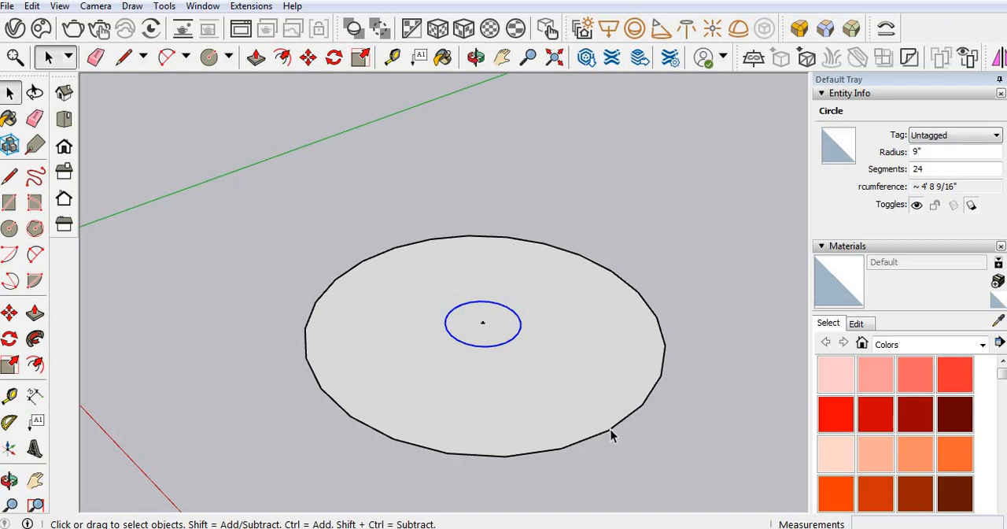
mouse_move(654, 376)
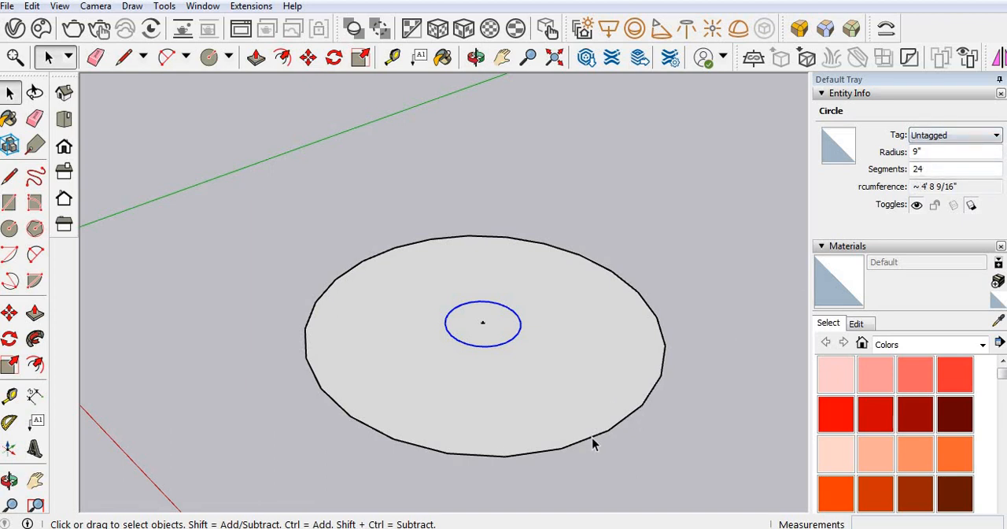
left_click(594, 444)
type("2")
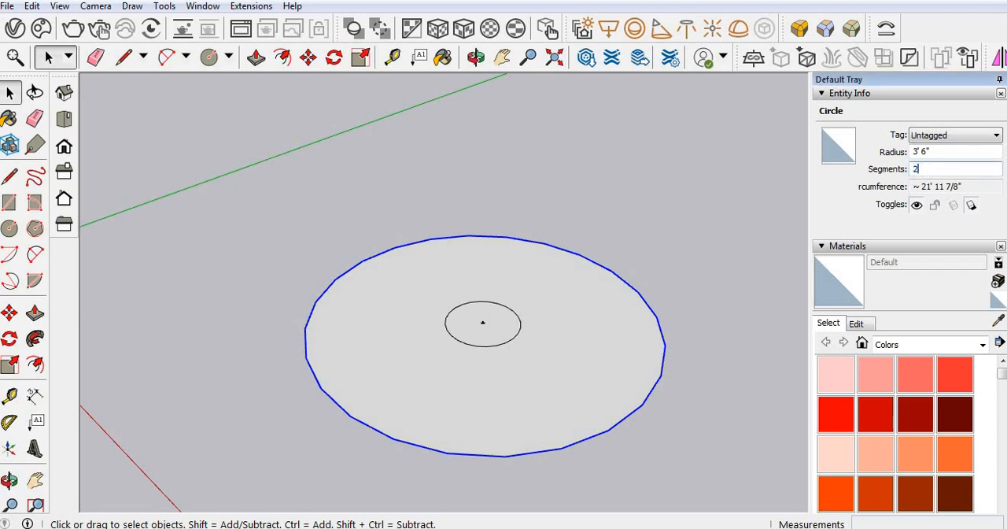
key("Return")
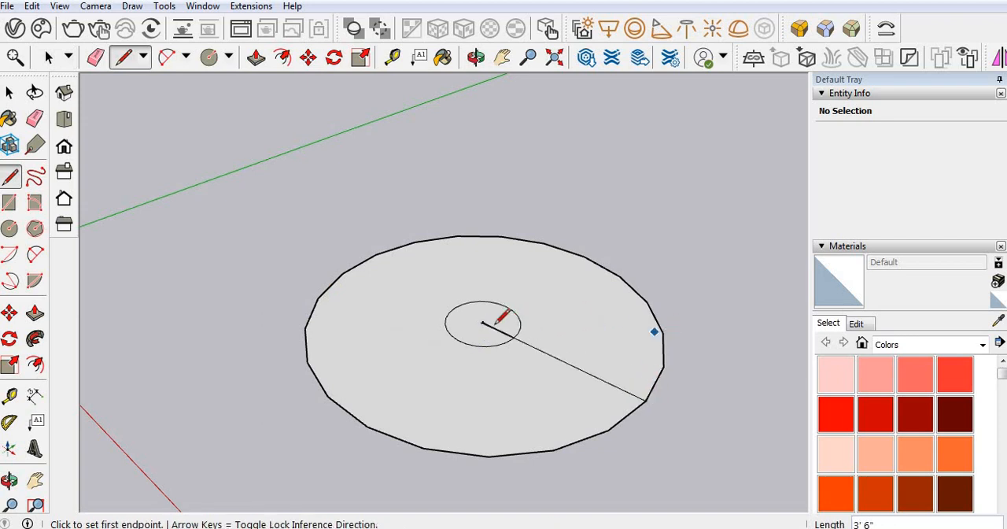
Finish the second radial line and select the wedge face with its edges.
left_click(481, 324)
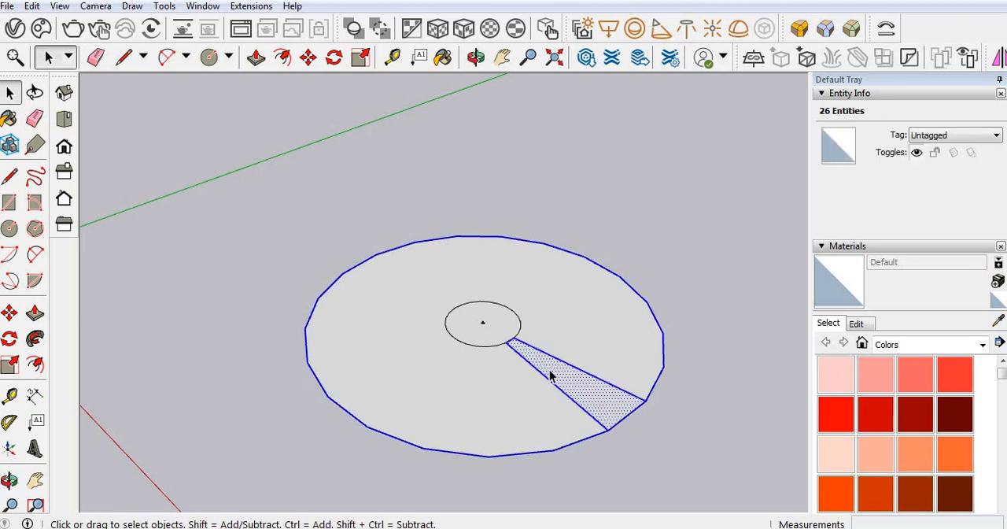
left_click(567, 386)
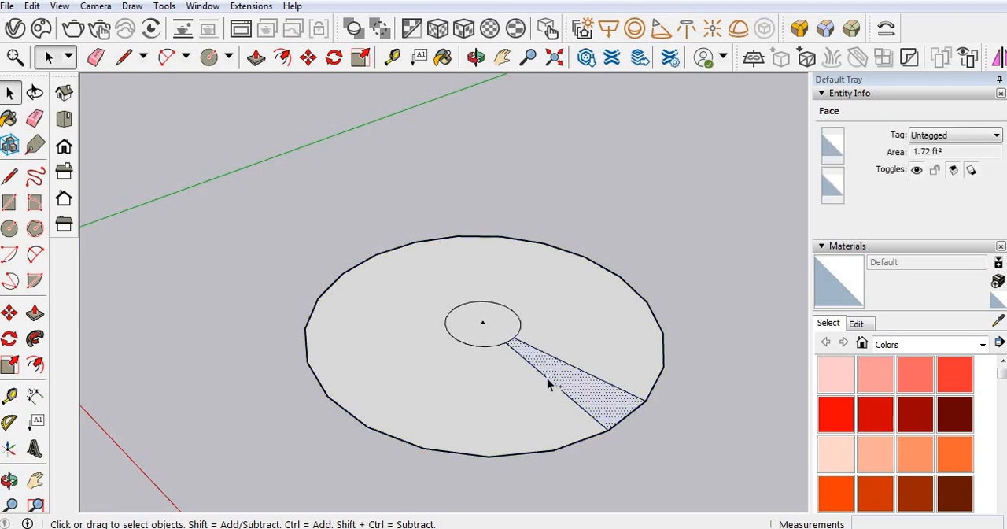
left_click(519, 347)
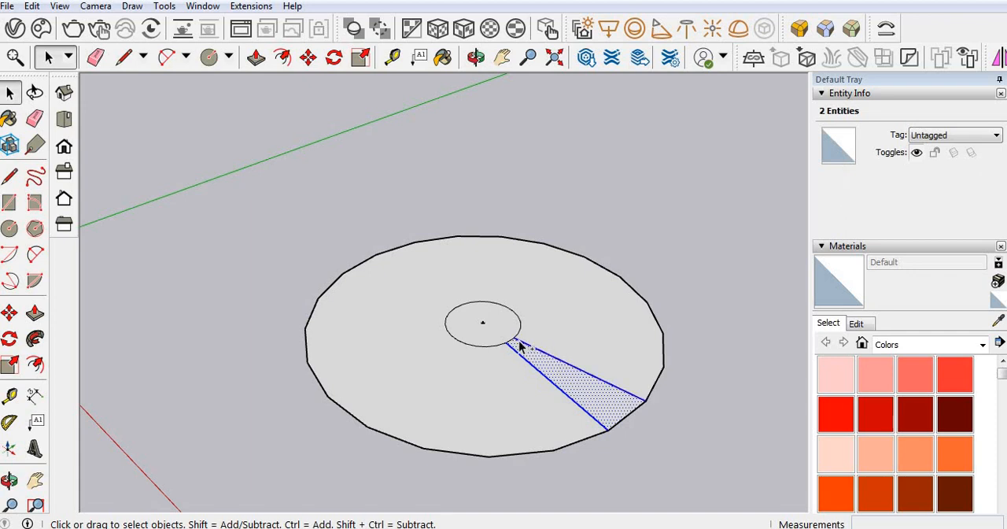
left_click(617, 427)
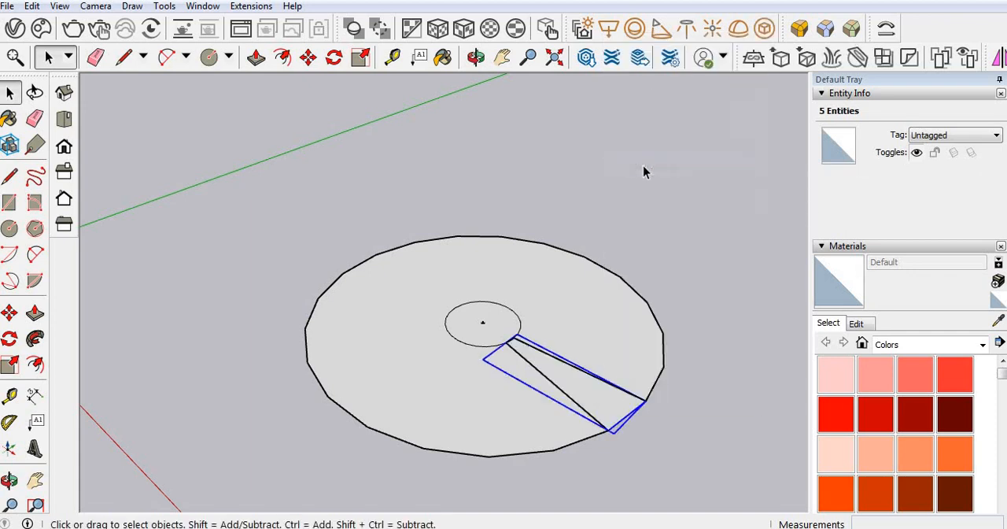
Make the selected wedge slice into a component.
right_click(563, 386)
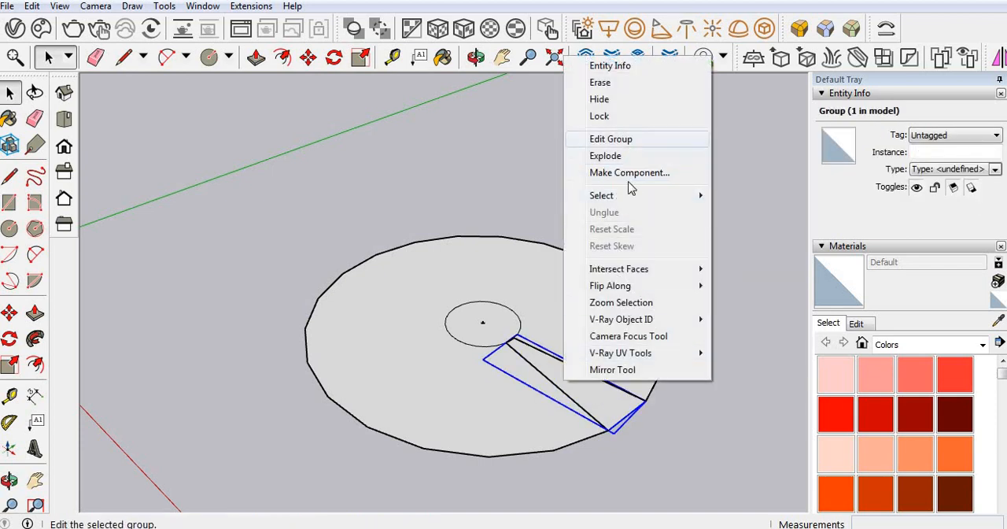
left_click(630, 173)
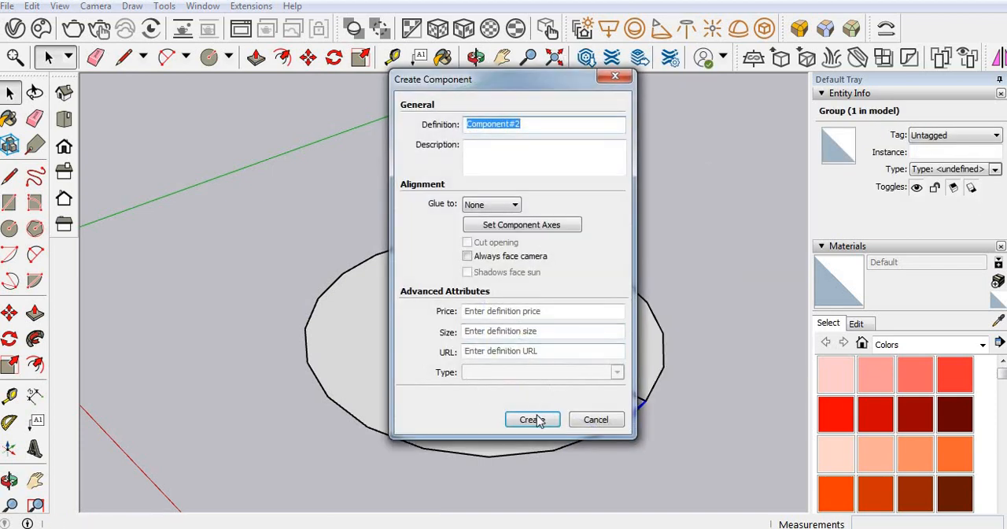
left_click(532, 418)
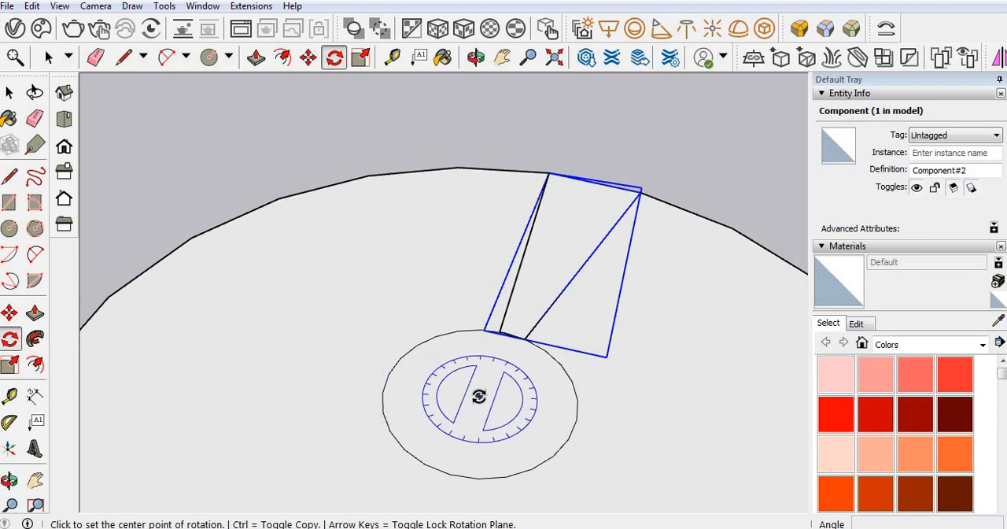
Rotate-copy the wedge component about the disc centre so slices fan around it.
left_click(478, 397)
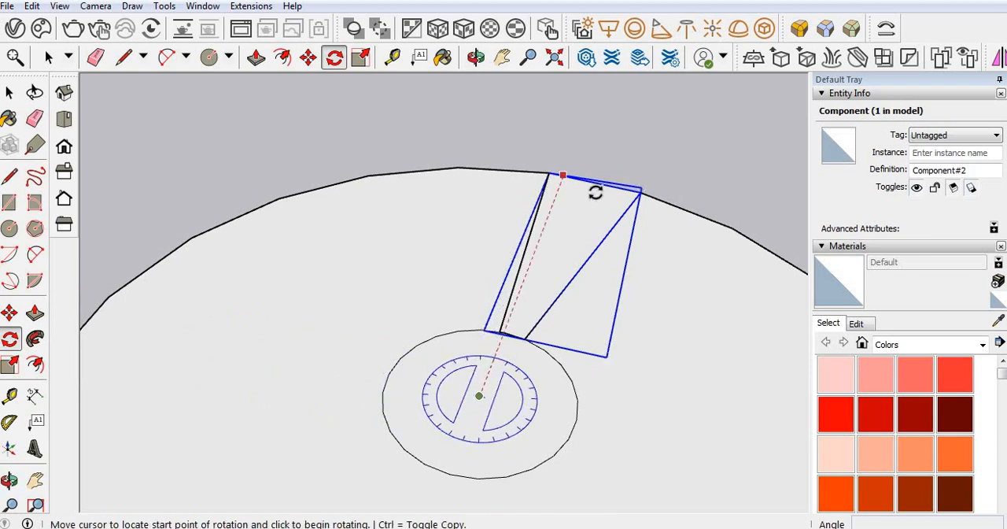
mouse_move(642, 191)
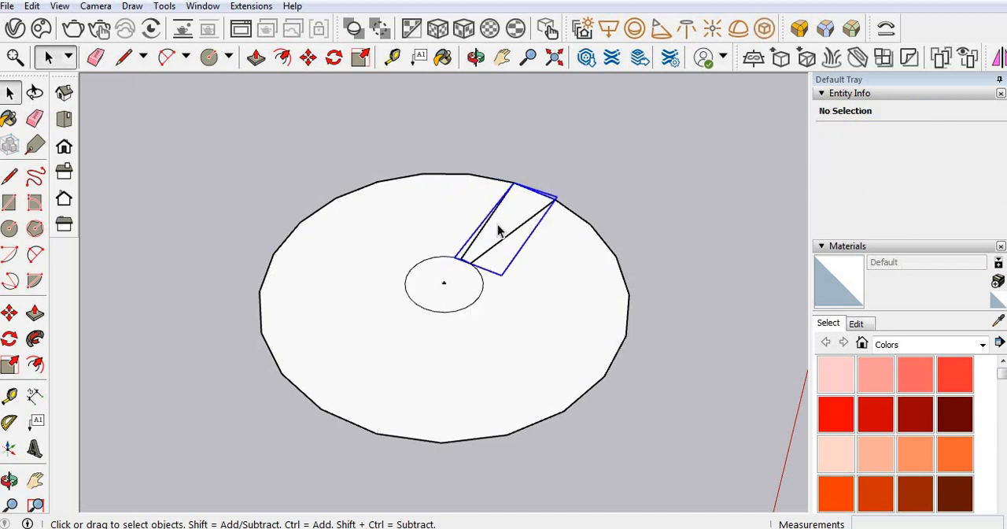
left_click(500, 228)
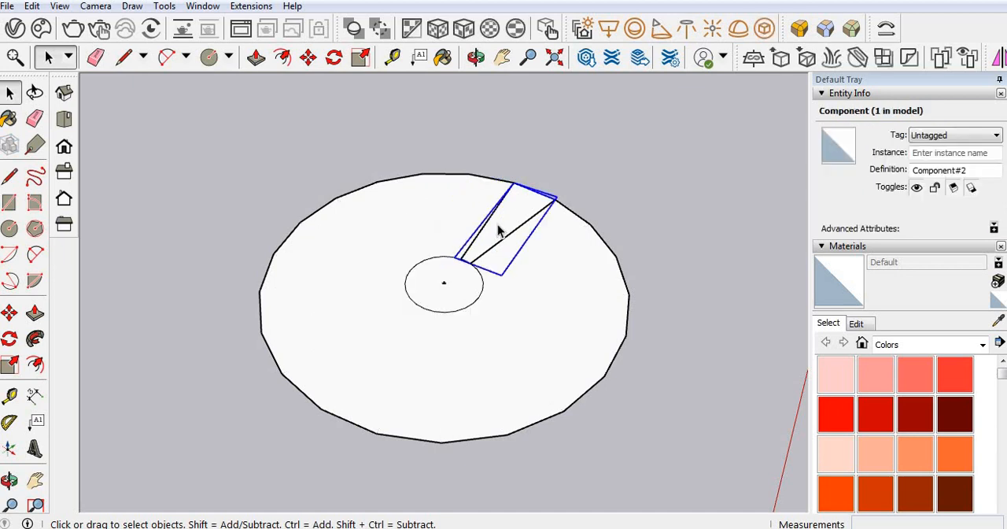
mouse_move(10, 338)
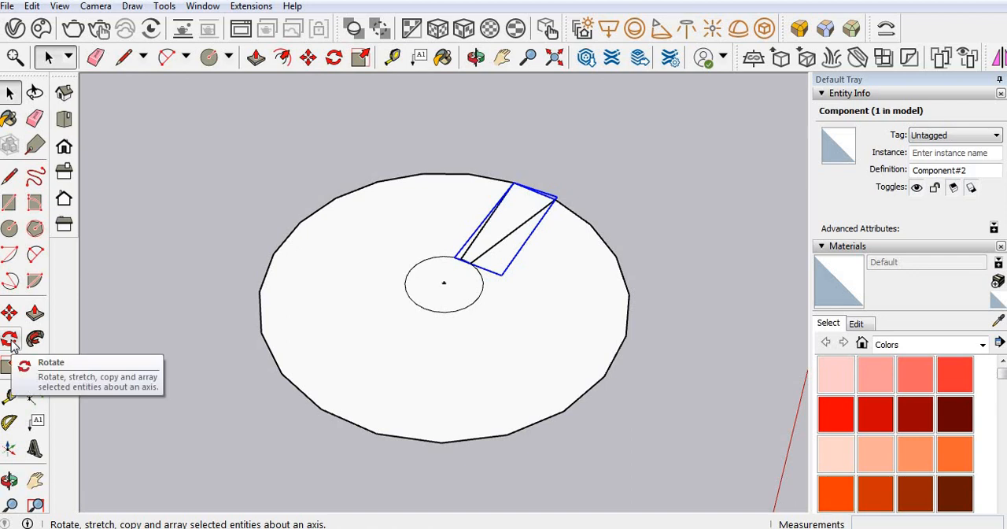
left_click(11, 339)
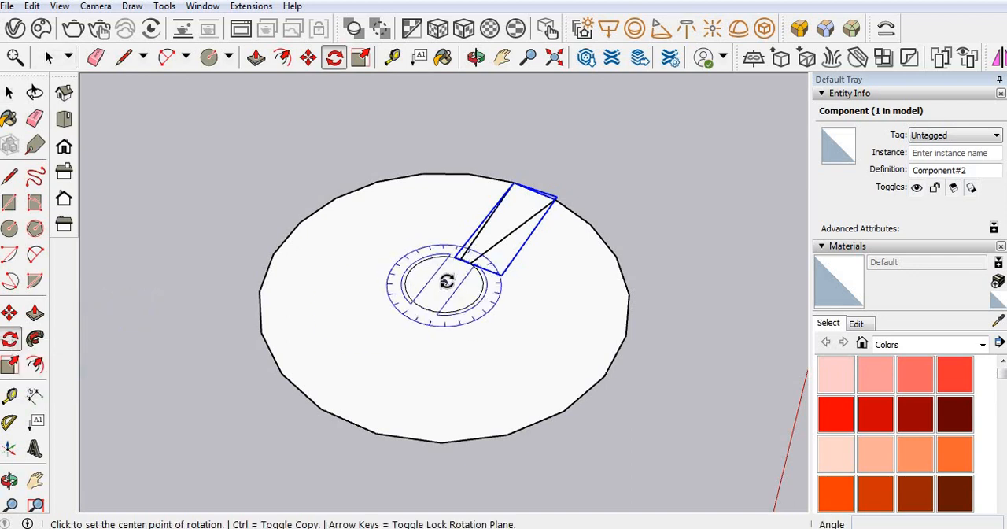
left_click(444, 282)
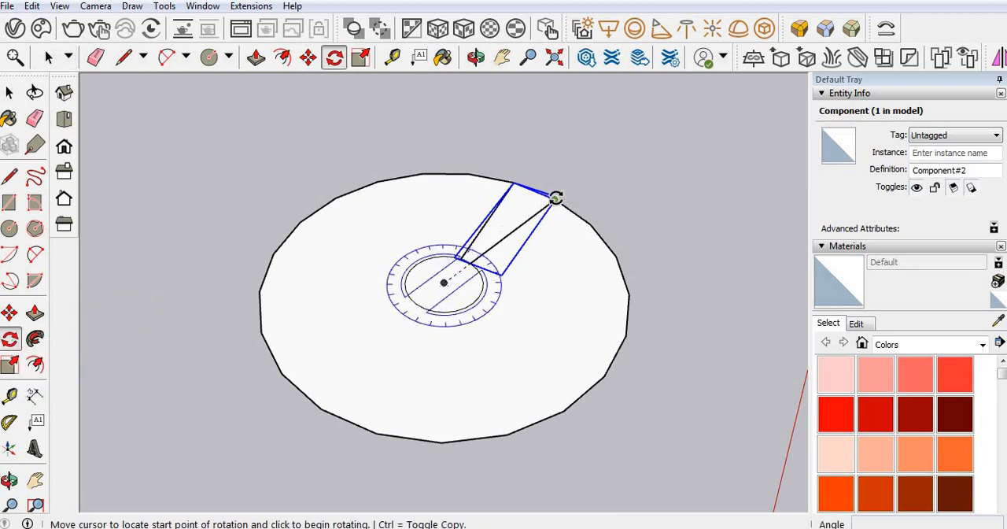
left_click(554, 197)
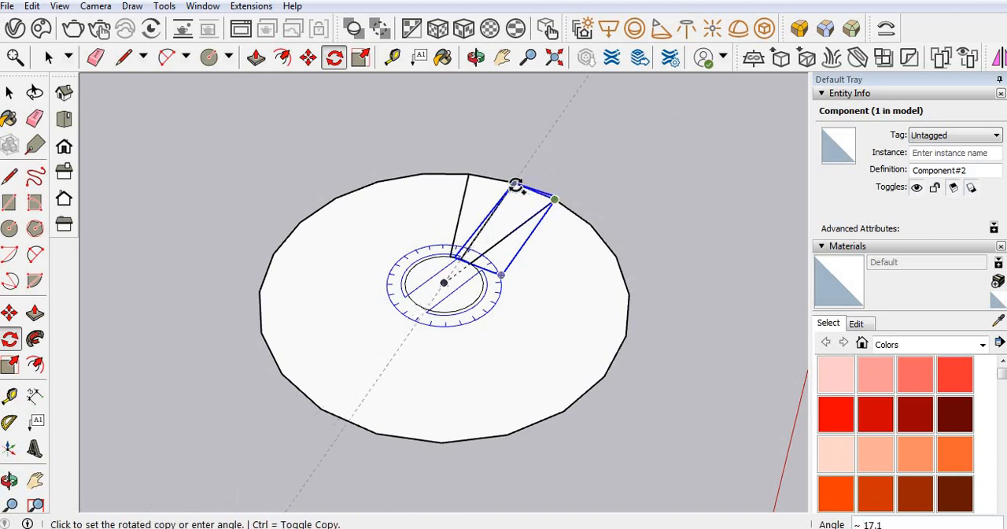
left_click(516, 187)
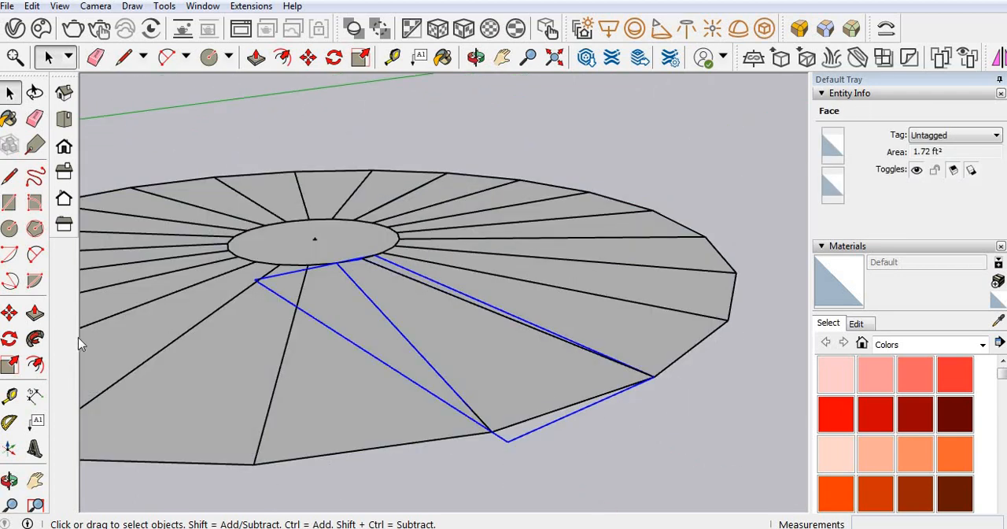
Start sweeping a vertical profile along the wedge's outer edge to give it thickness.
left_click(308, 56)
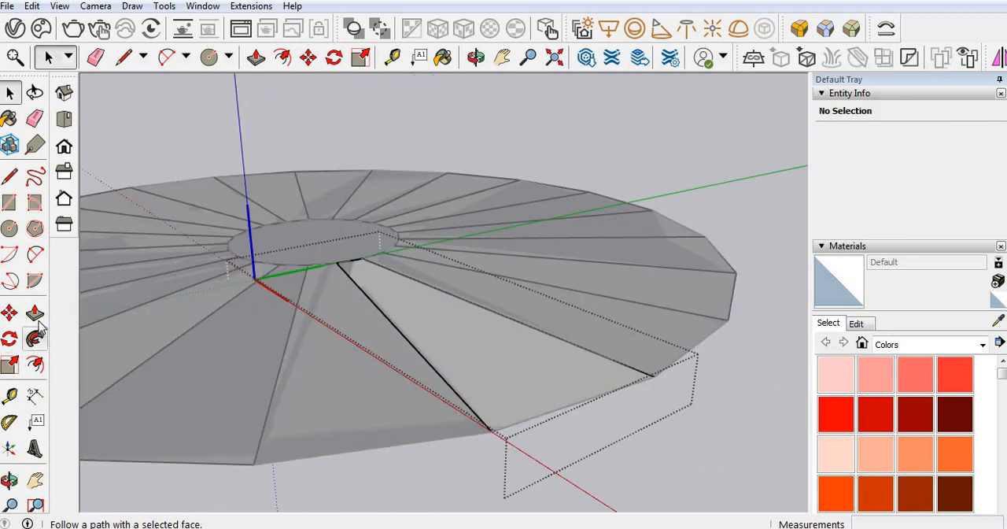
mouse_move(34, 313)
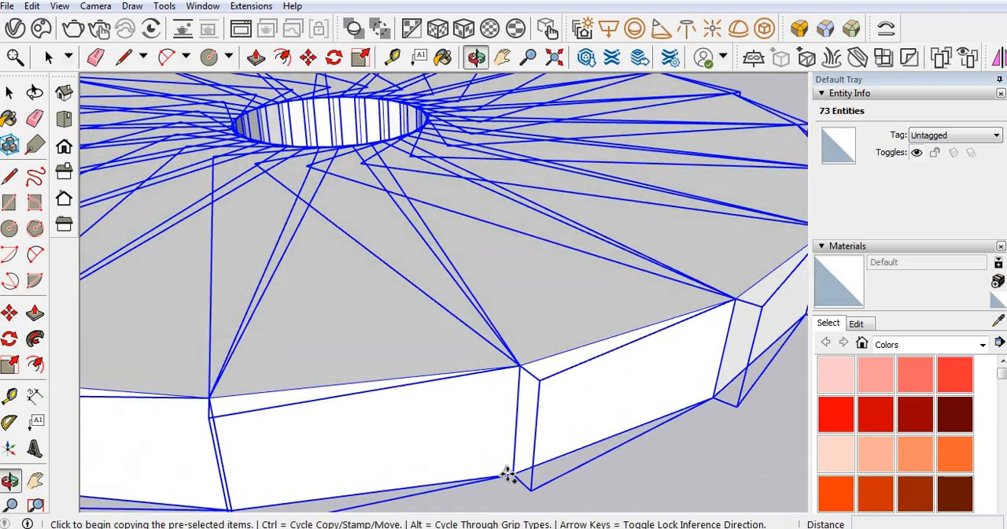
Copy the ring of step blocks upward into a stacked column.
left_click(507, 472)
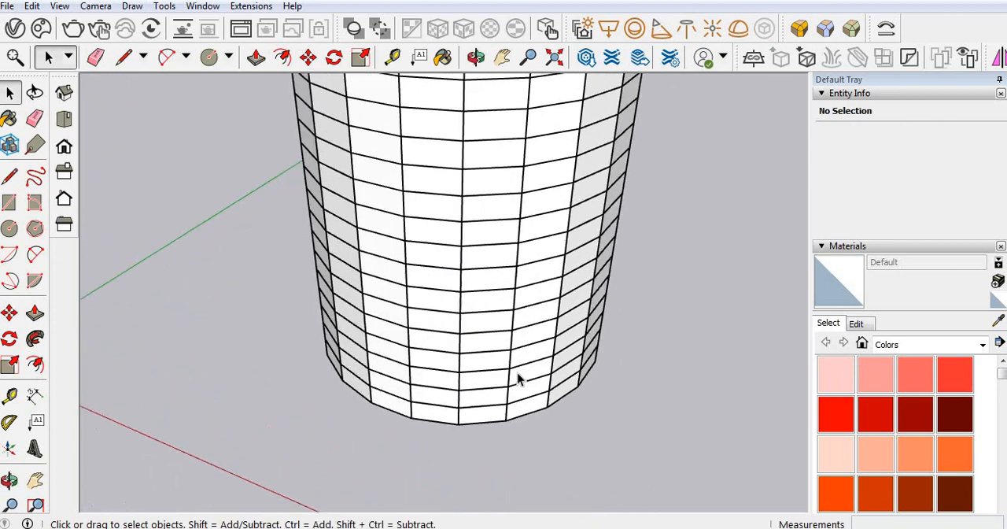
Select one step per level in a rising spiral and move them aside as a staircase.
left_click(464, 440)
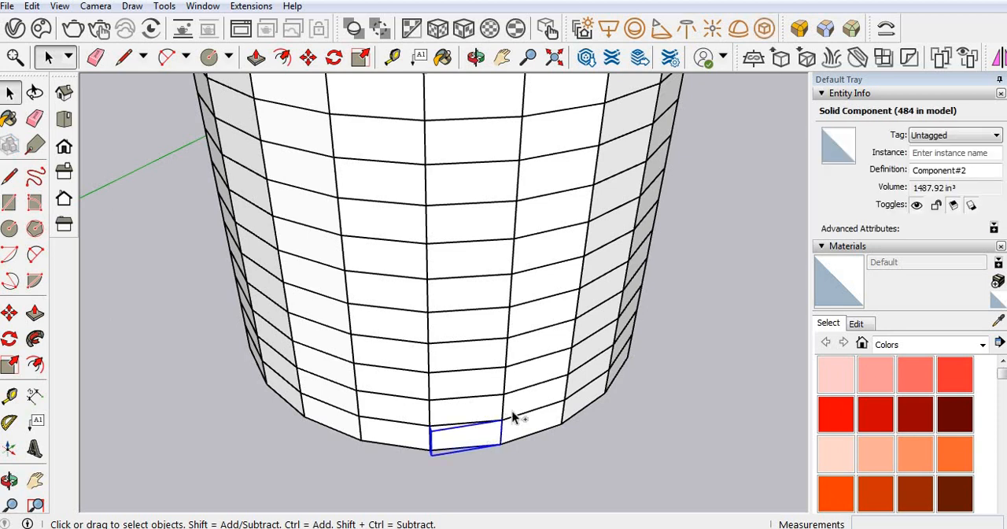
left_click(538, 396)
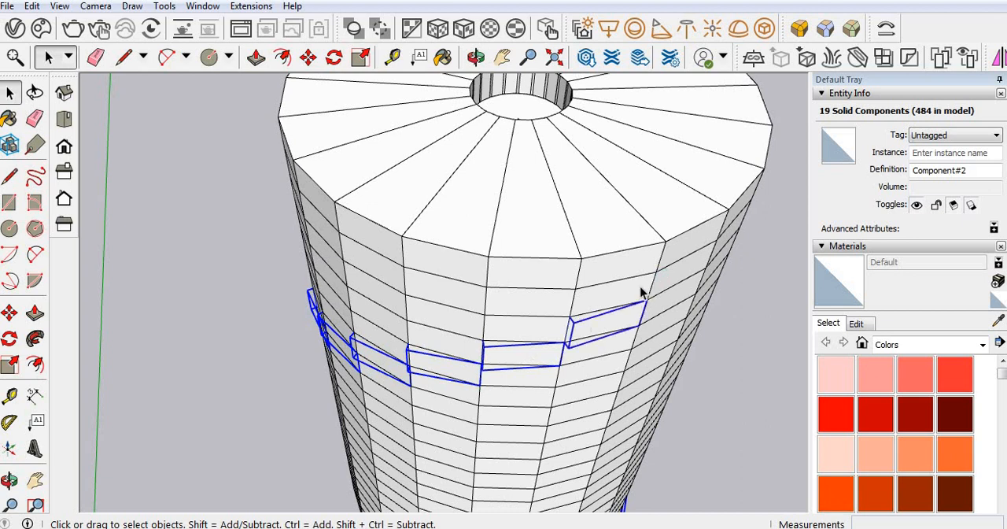
left_click_drag(638, 296, 601, 270)
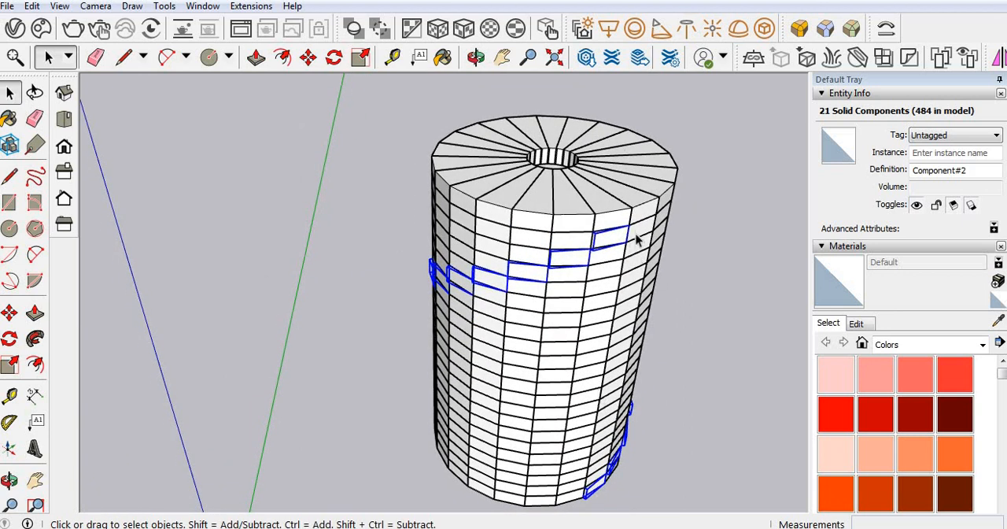
left_click(475, 57)
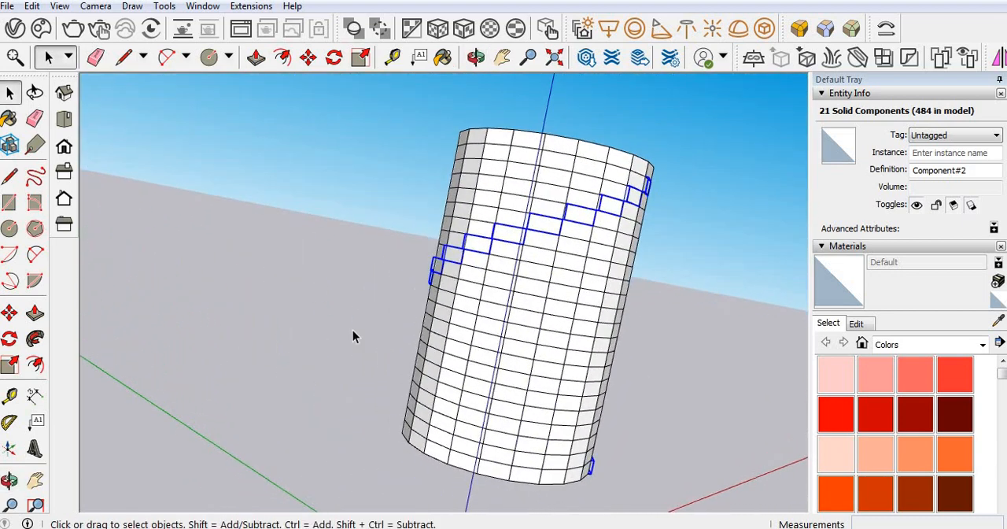
left_click_drag(354, 337, 425, 329)
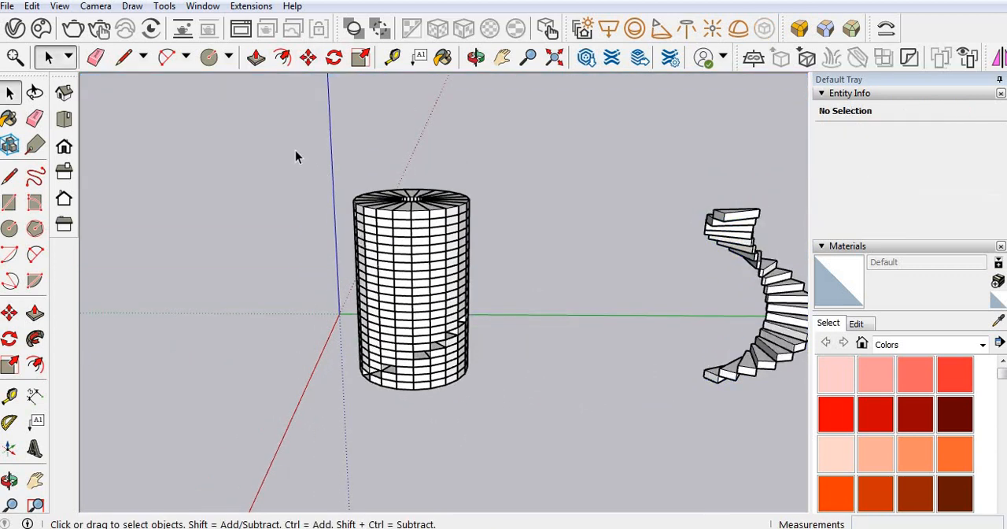
Delete the leftover column and place tape-measure guides on the bottom tread.
left_click(410, 283)
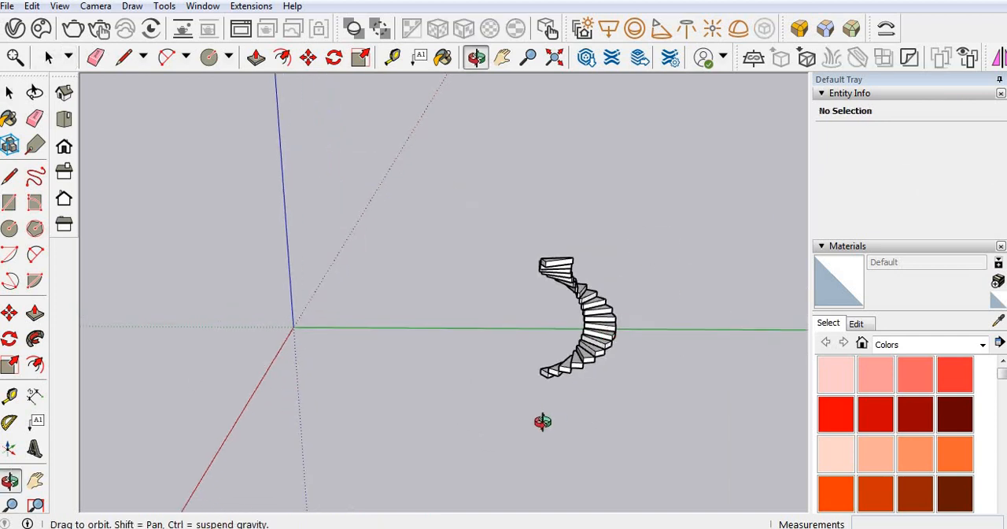
left_click_drag(541, 421, 724, 276)
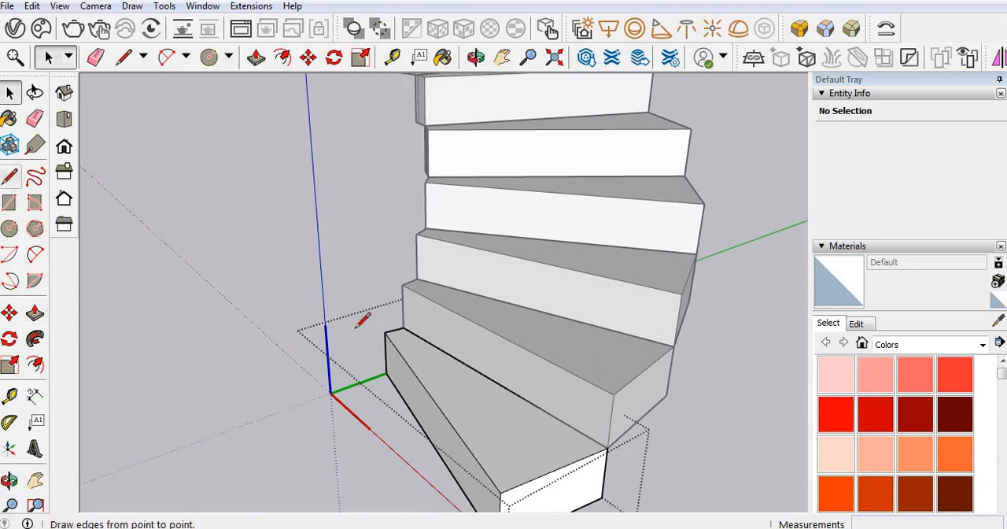
left_click(123, 57)
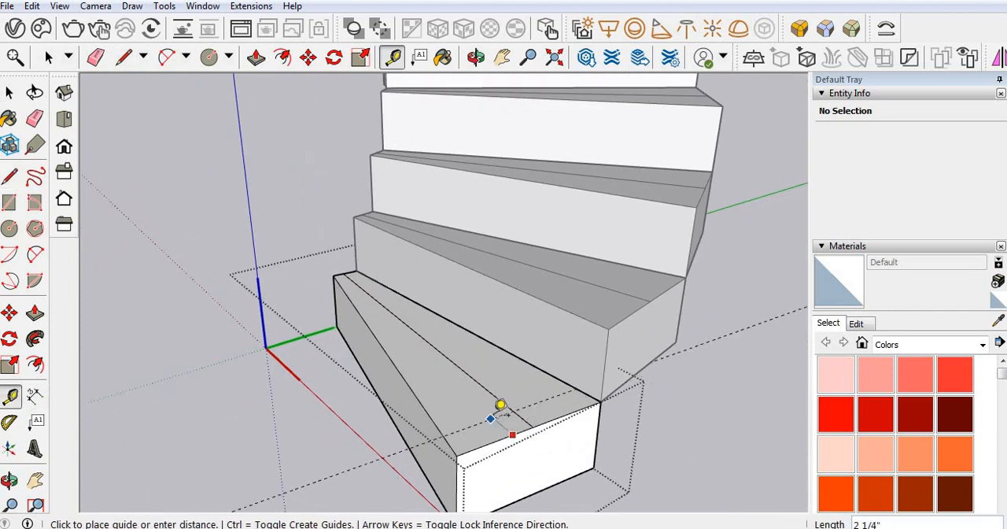
mouse_move(386, 264)
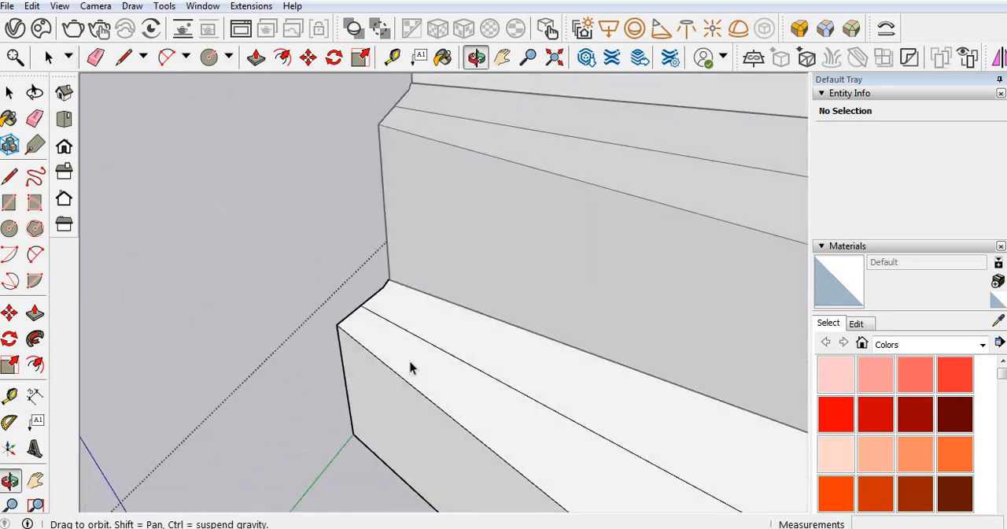
left_click(9, 396)
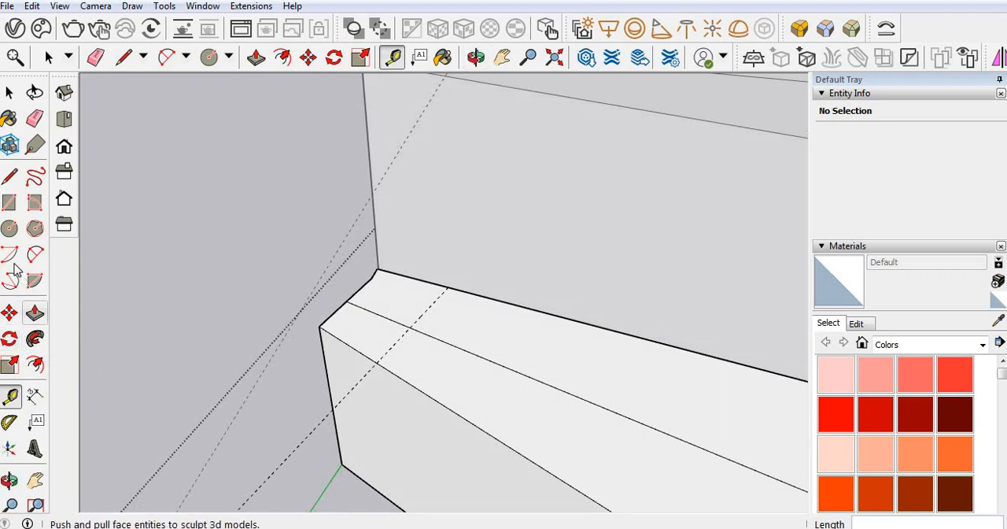
Draw a small baluster circle at the guide crossing and start copying it up.
left_click(208, 57)
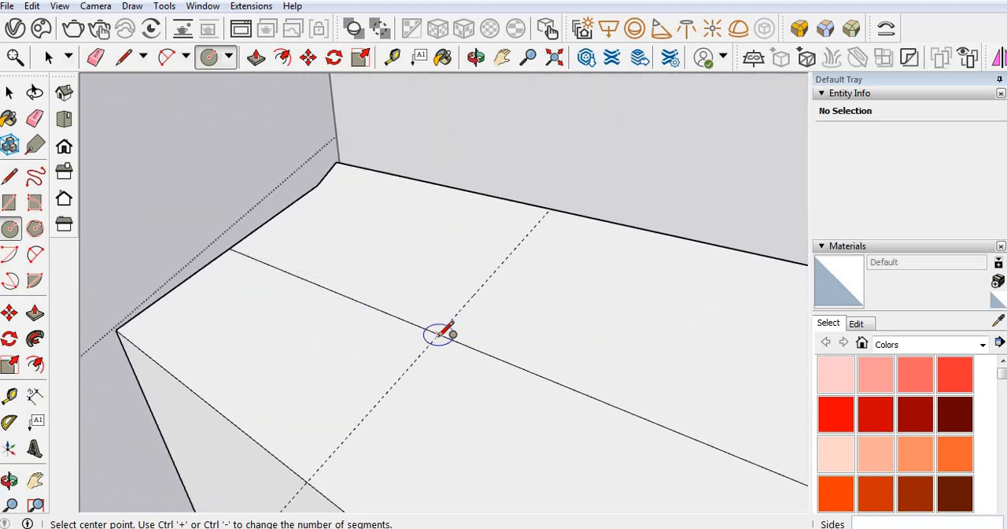
left_click(437, 334)
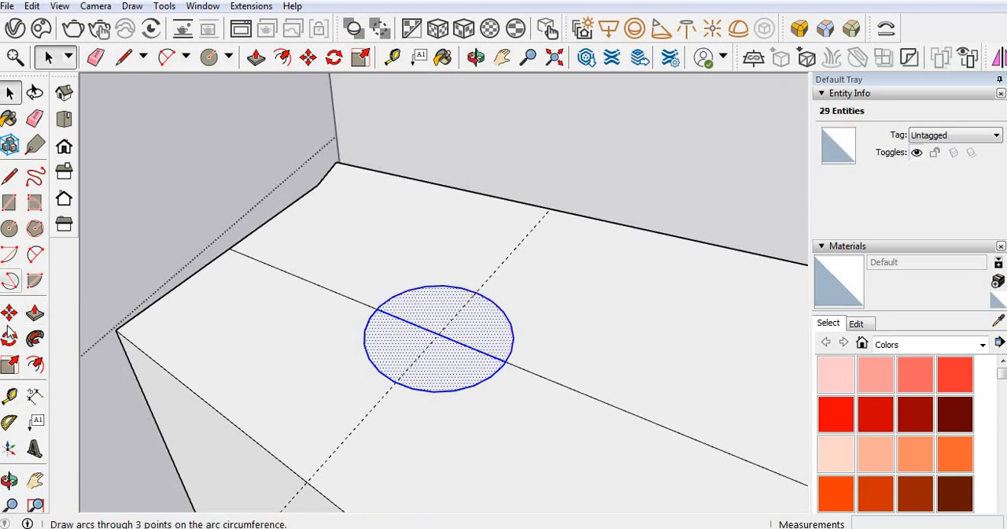
left_click(308, 56)
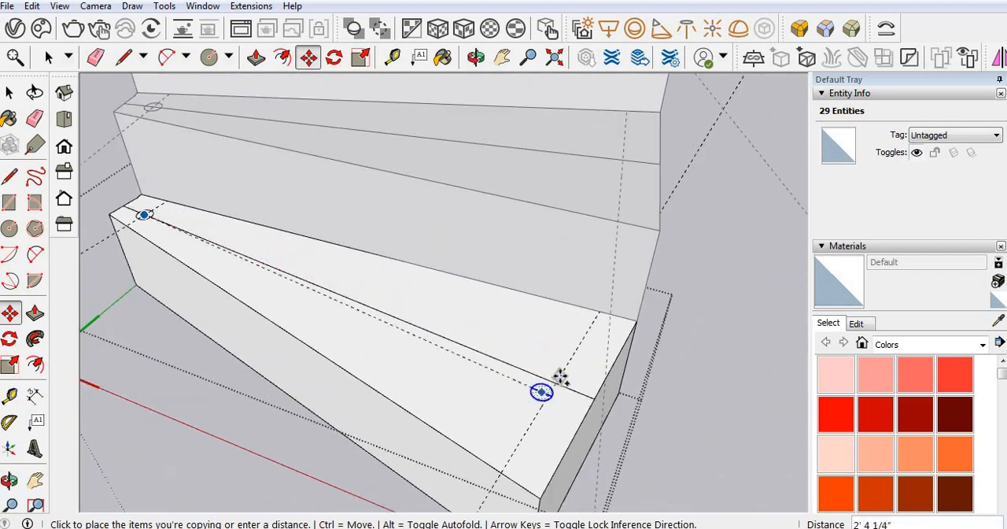
Place the copied circle on the next tread and draw vertical baluster edges from the circle centres.
left_click(542, 392)
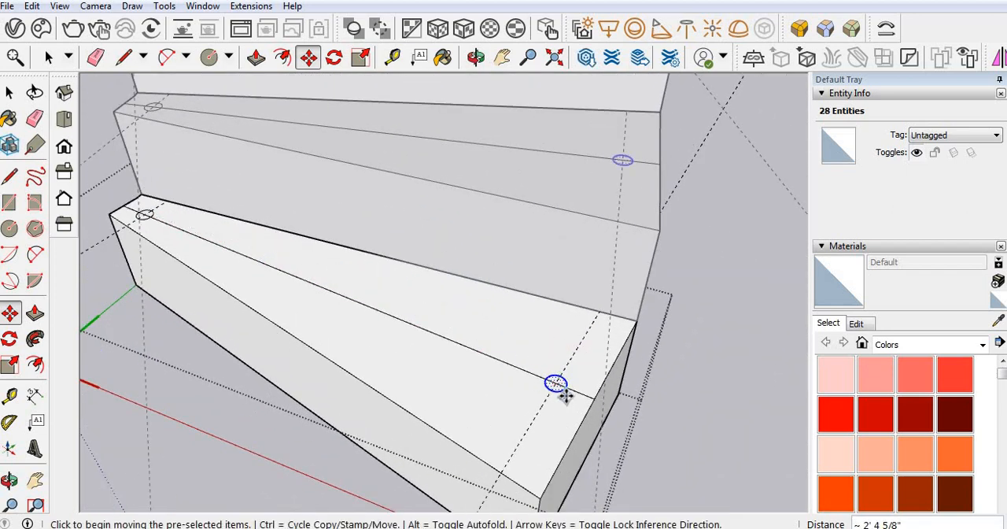
left_click(12, 175)
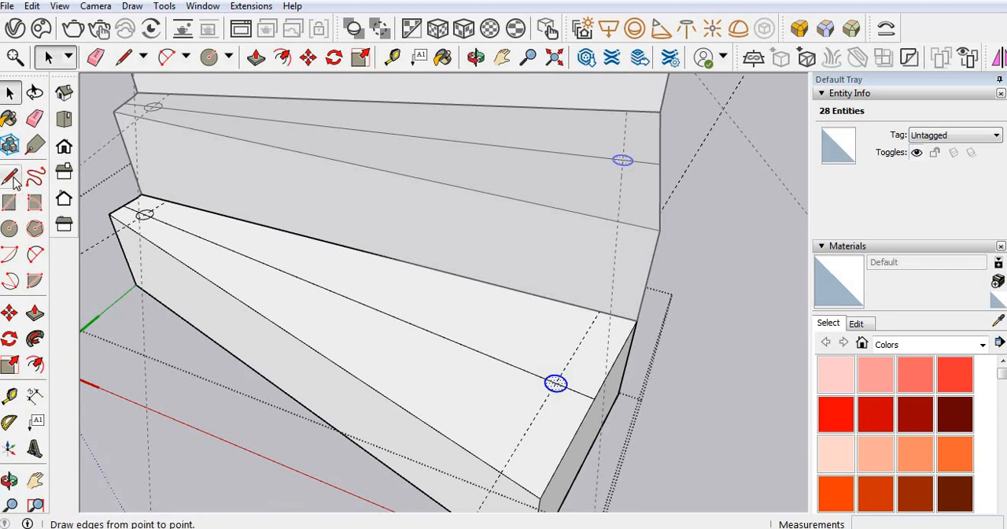
left_click(9, 175)
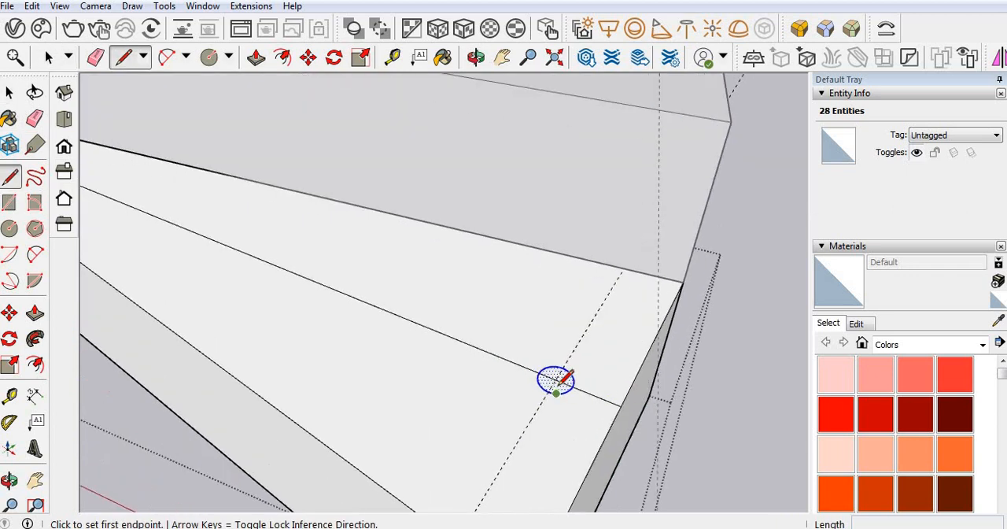
left_click(553, 381)
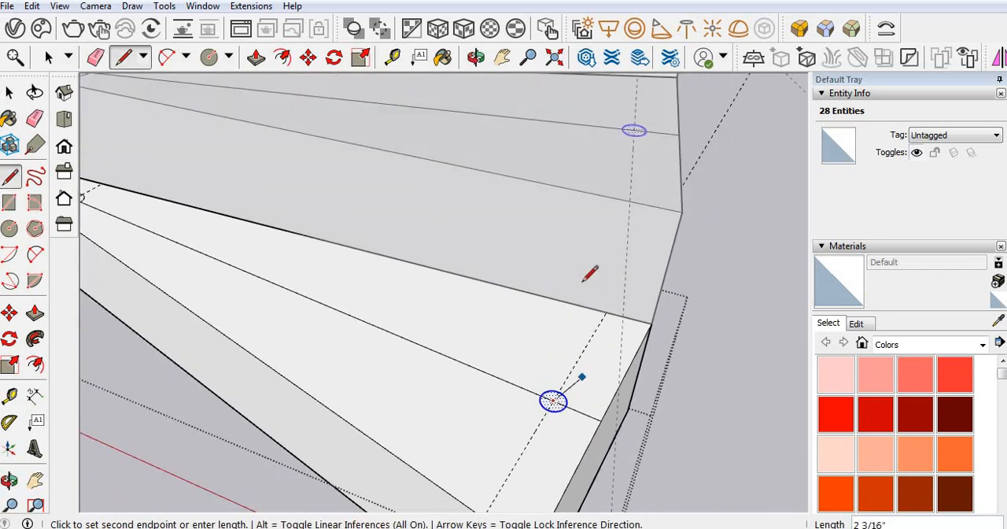
mouse_move(586, 234)
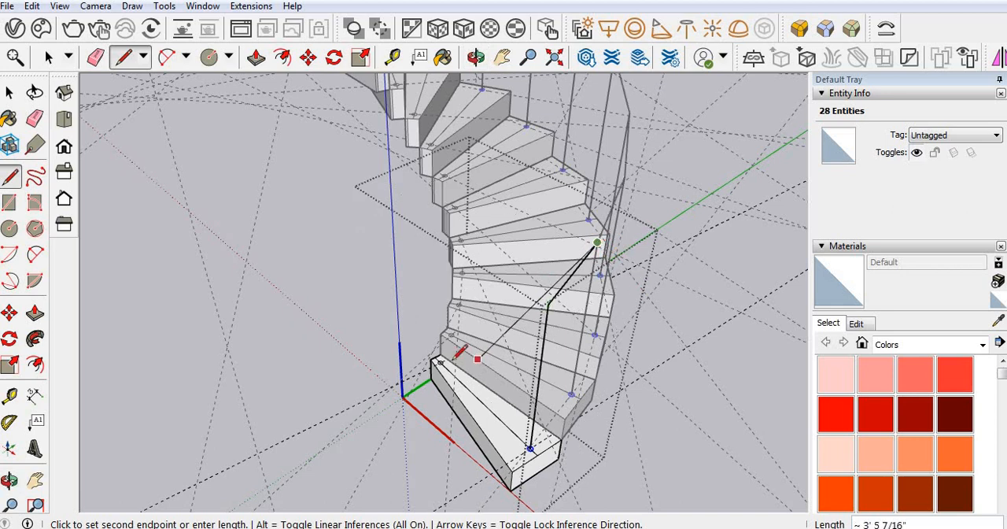
left_click(46, 56)
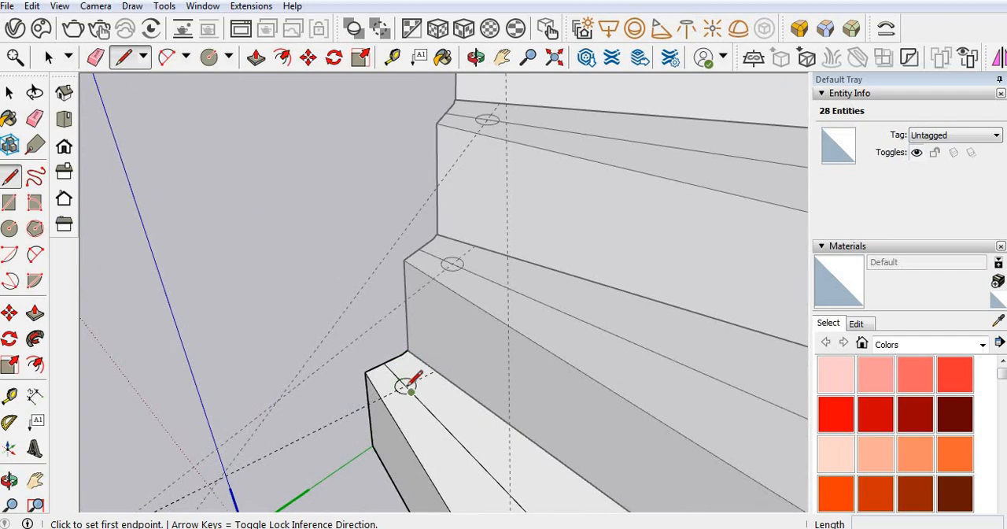
left_click(403, 383)
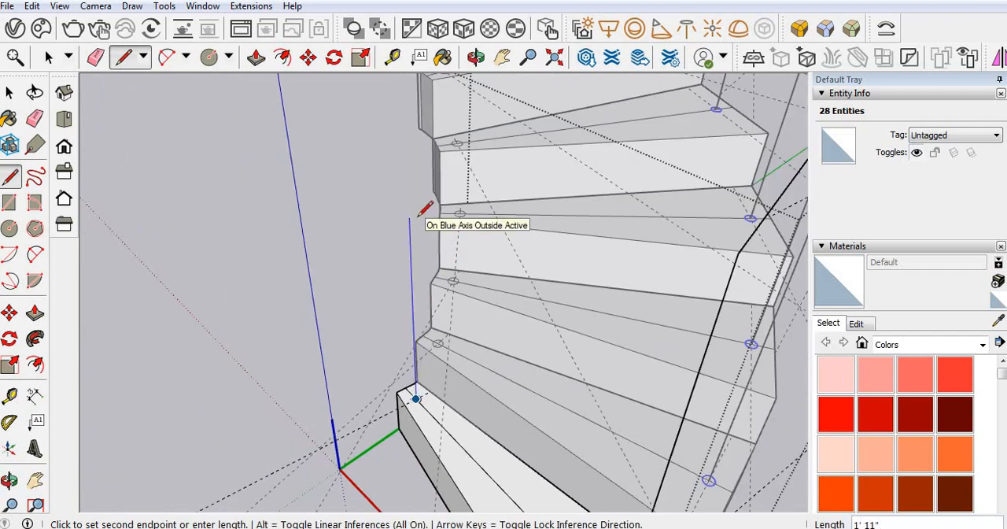
mouse_move(449, 385)
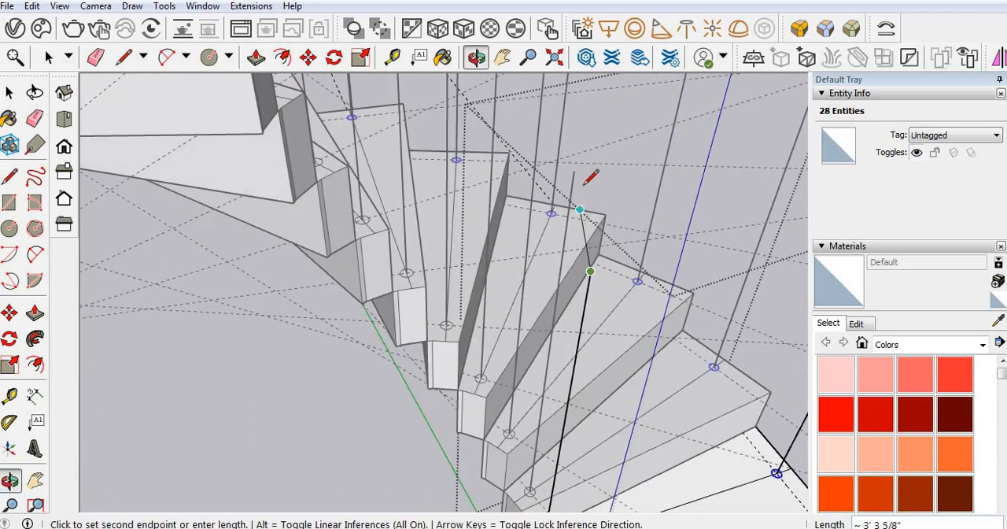
mouse_move(573, 172)
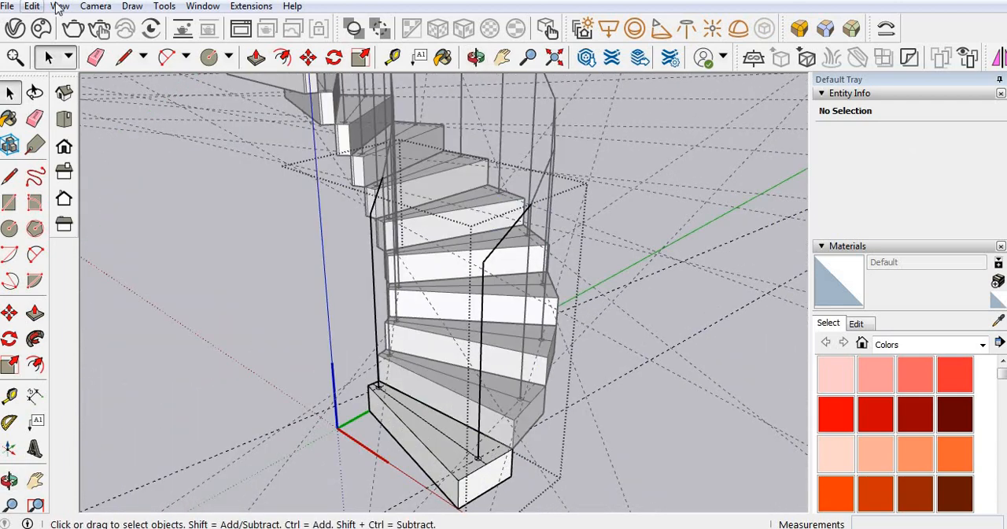
Delete all guides via Edit > Delete Guides and view the whole staircase.
left_click(60, 6)
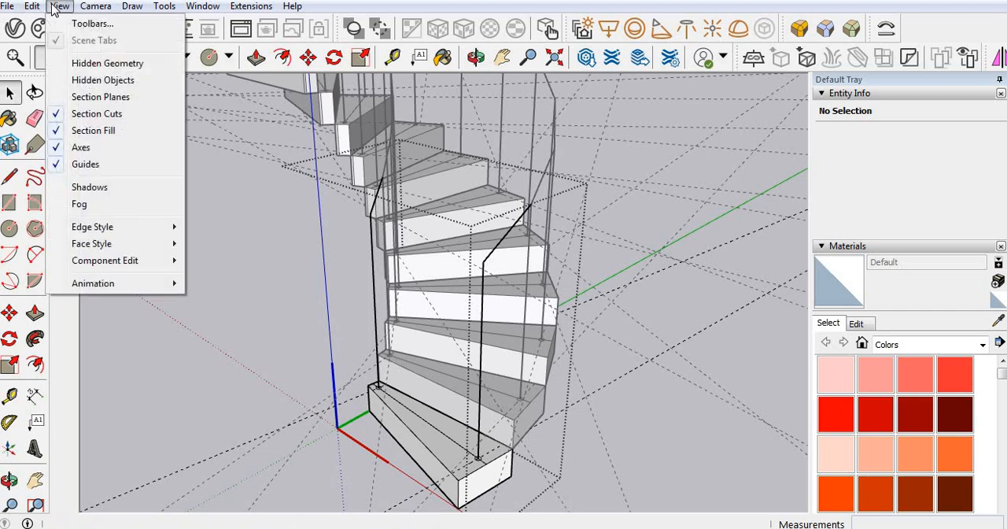
left_click(31, 6)
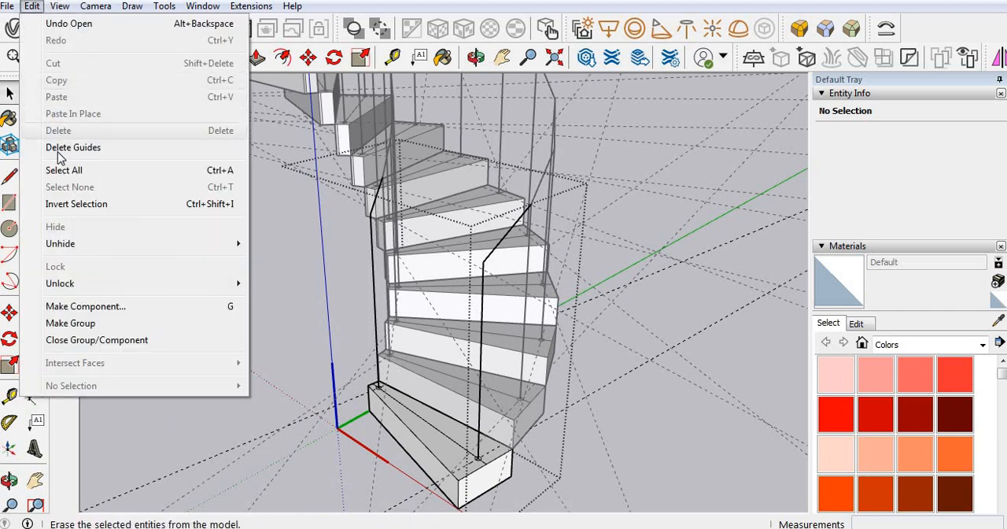
left_click(73, 148)
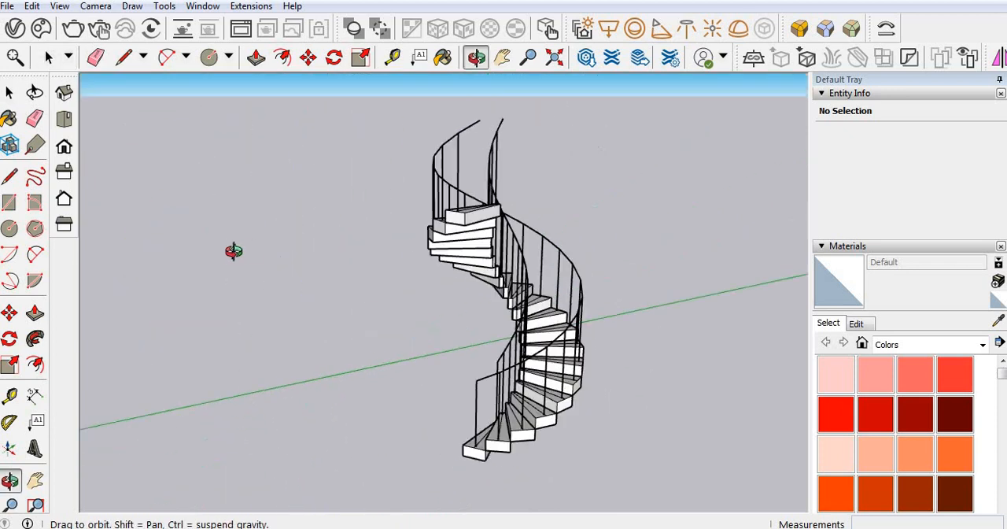
left_click_drag(232, 252, 673, 374)
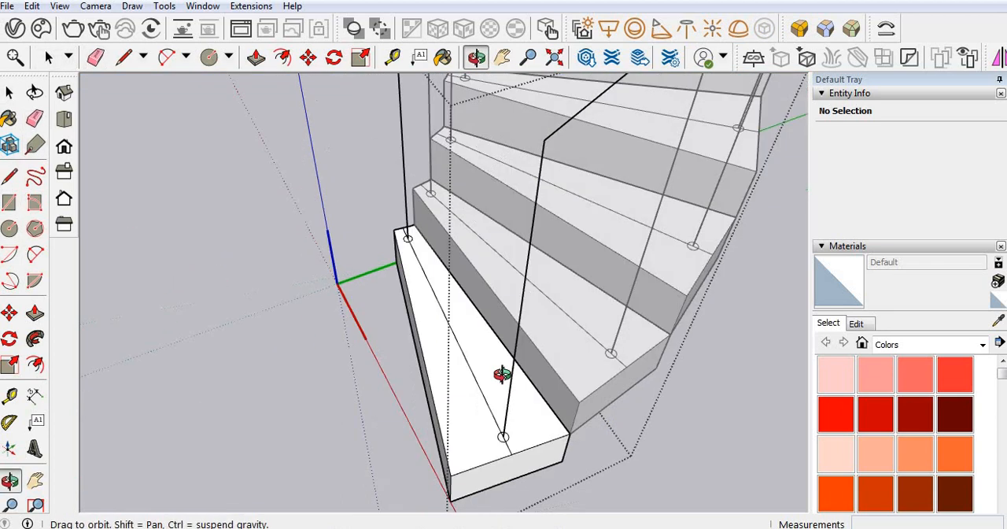
Explode the bottom step component and select its baluster lines for editing.
left_click(96, 57)
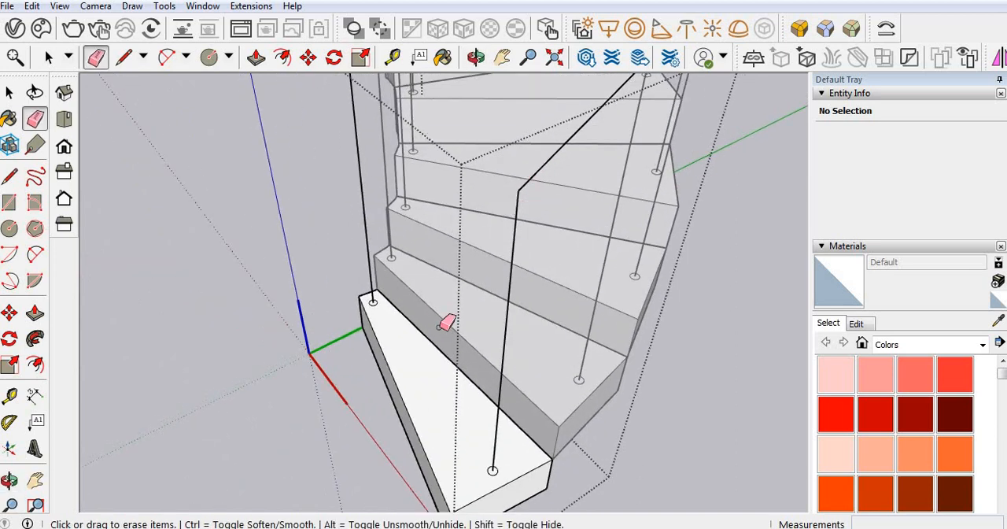
left_click(47, 57)
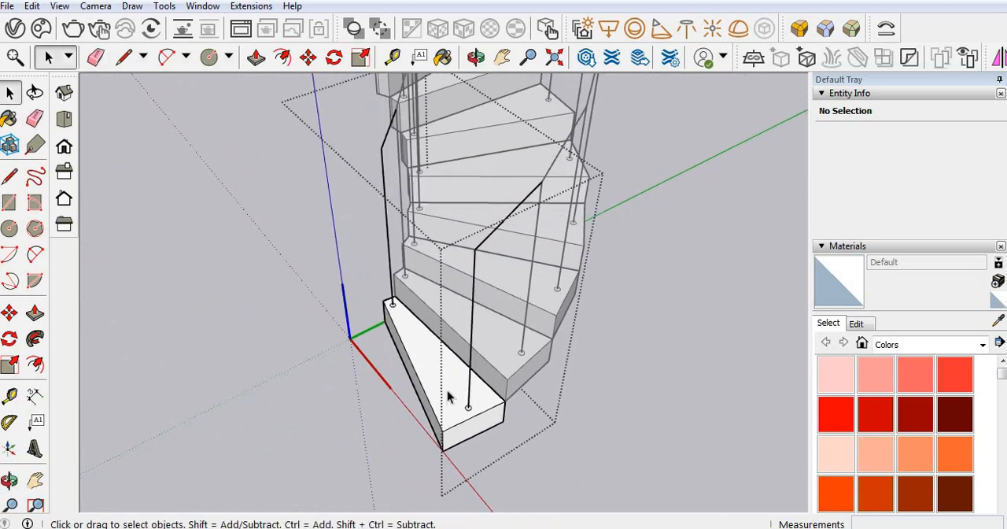
left_click(438, 399)
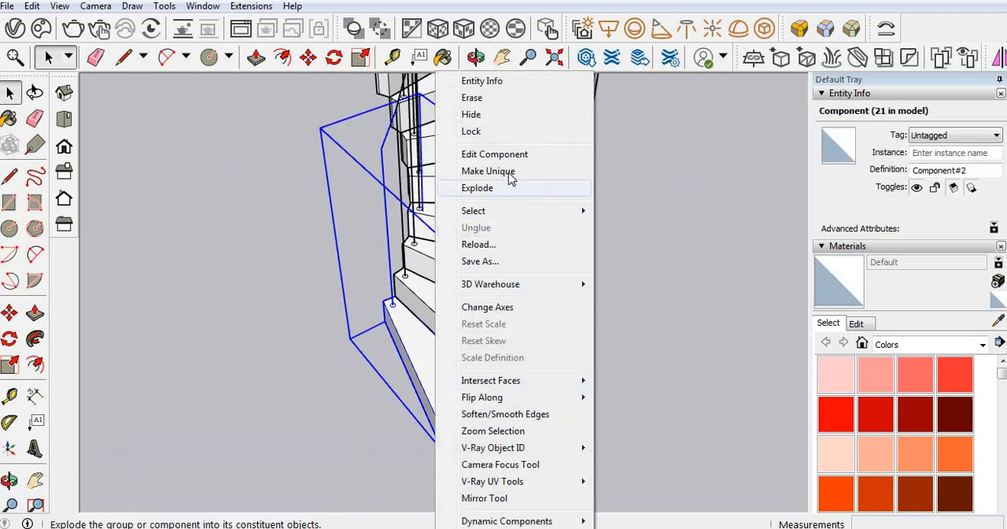
left_click(477, 187)
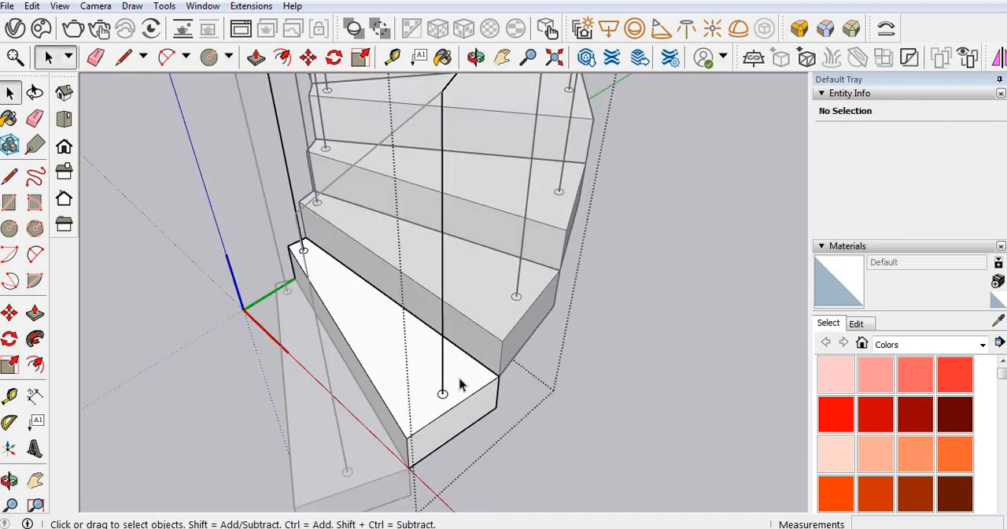
mouse_move(35, 313)
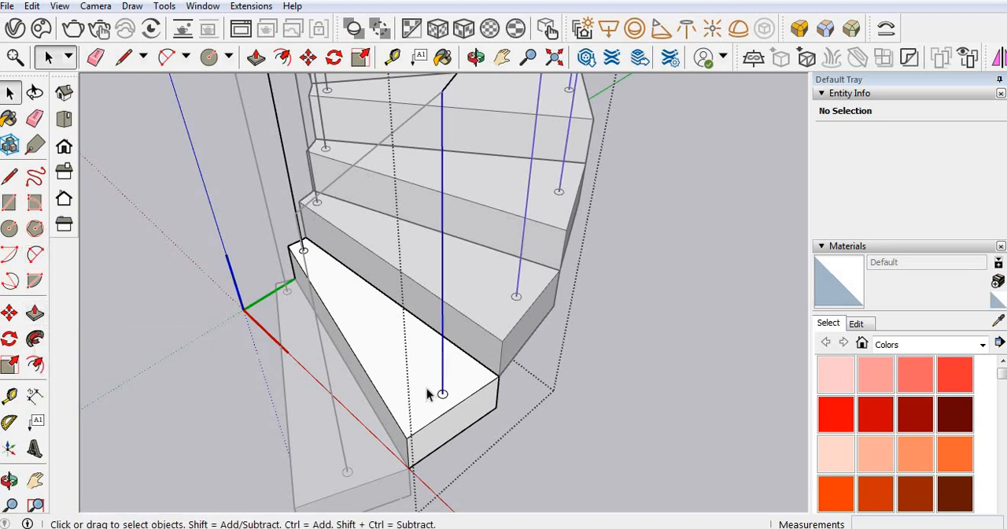
left_click(421, 254)
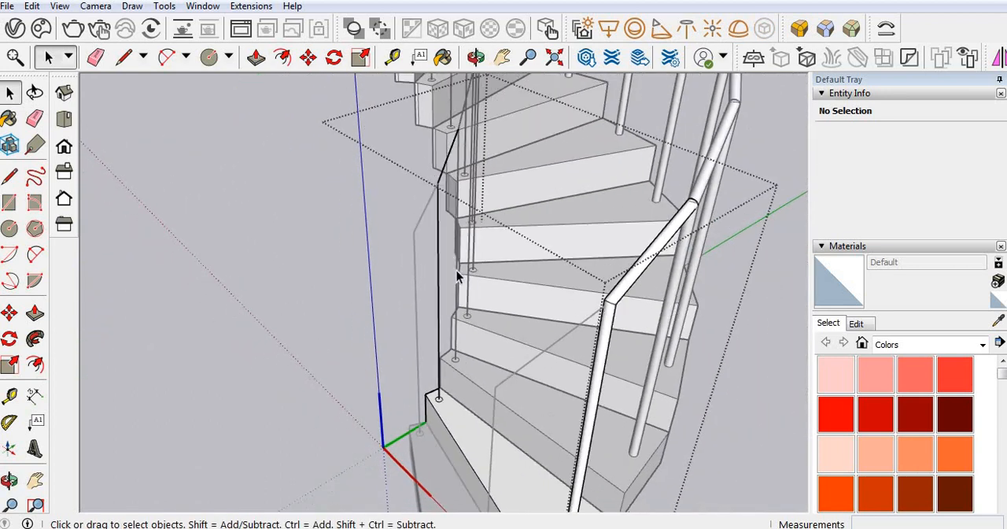
Sweep a circle profile along the baluster lines with Follow Me to form round posts.
left_click(442, 177)
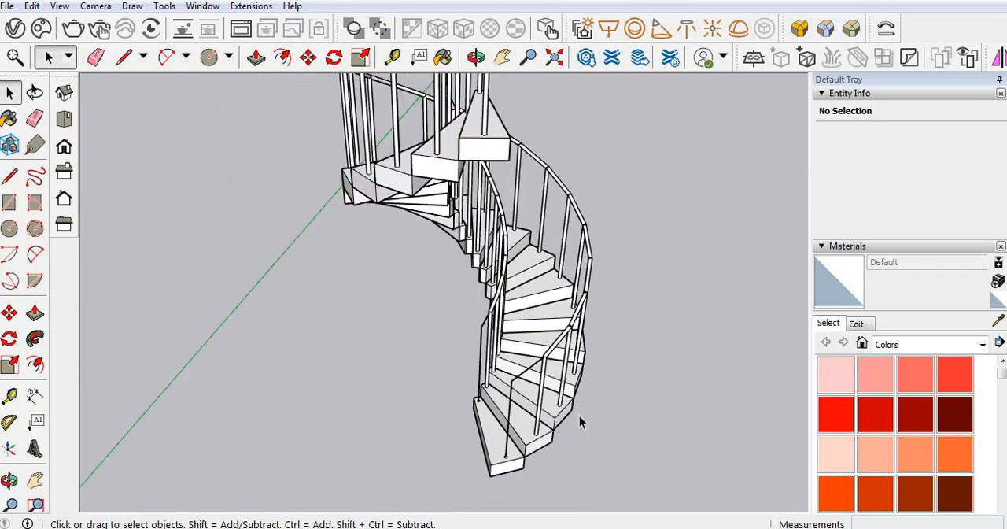
left_click_drag(581, 422, 480, 453)
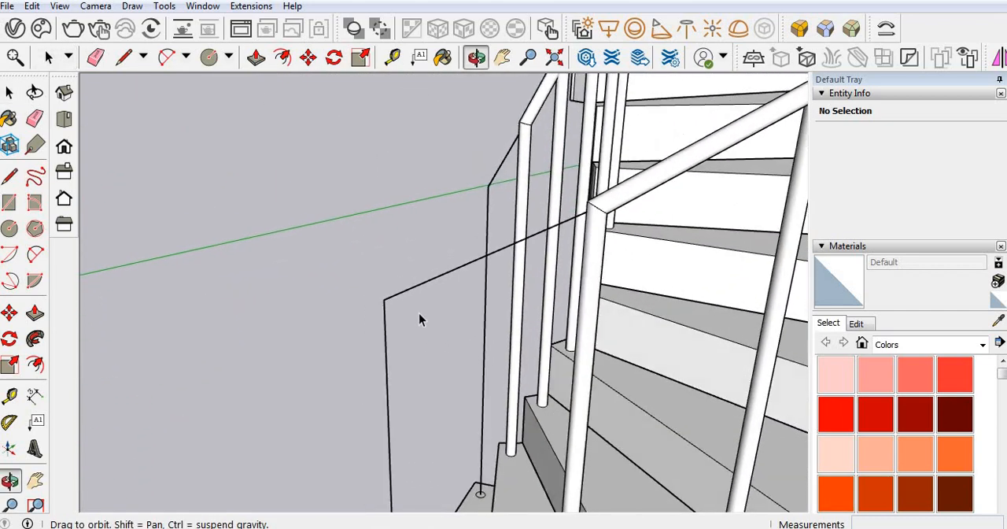
Sweep the round profile down an arc at the handrail's lower end so it reaches the floor.
left_click(34, 254)
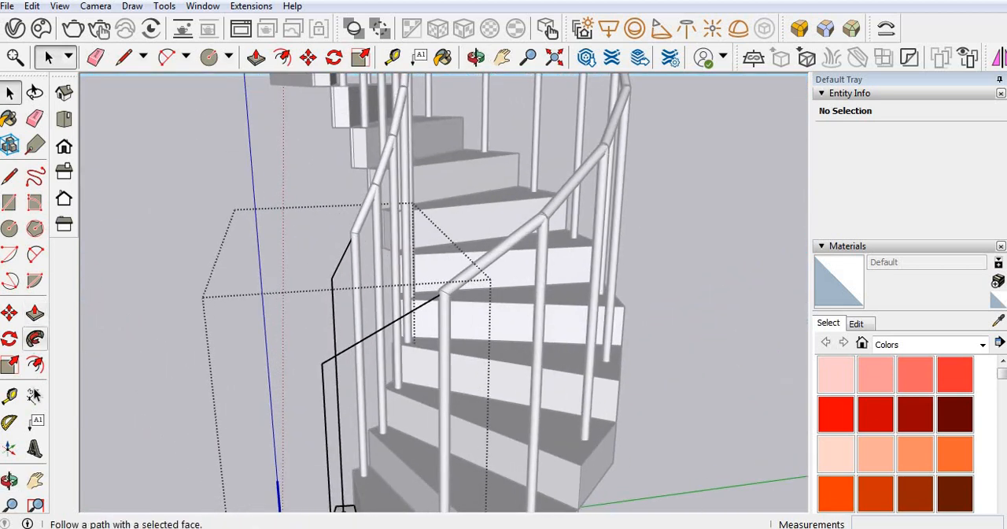
left_click(34, 253)
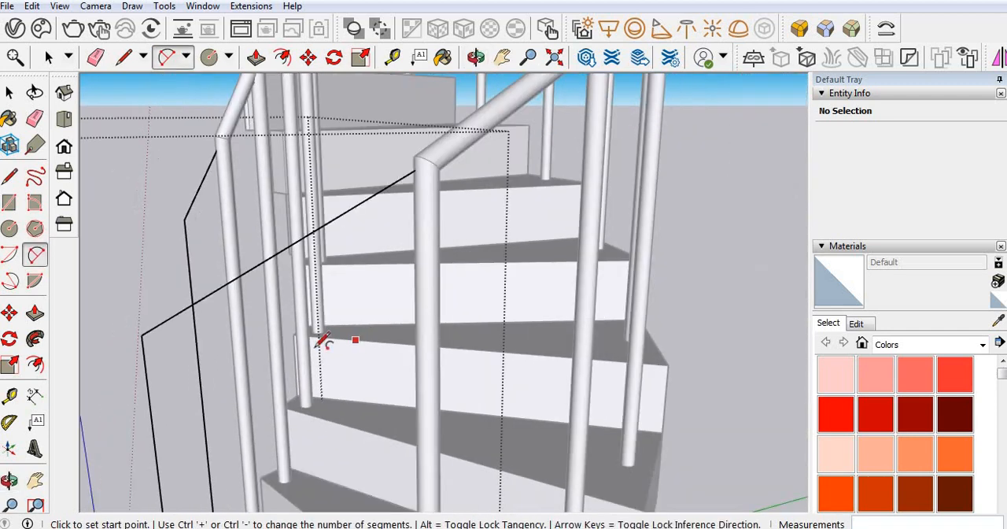
left_click(324, 340)
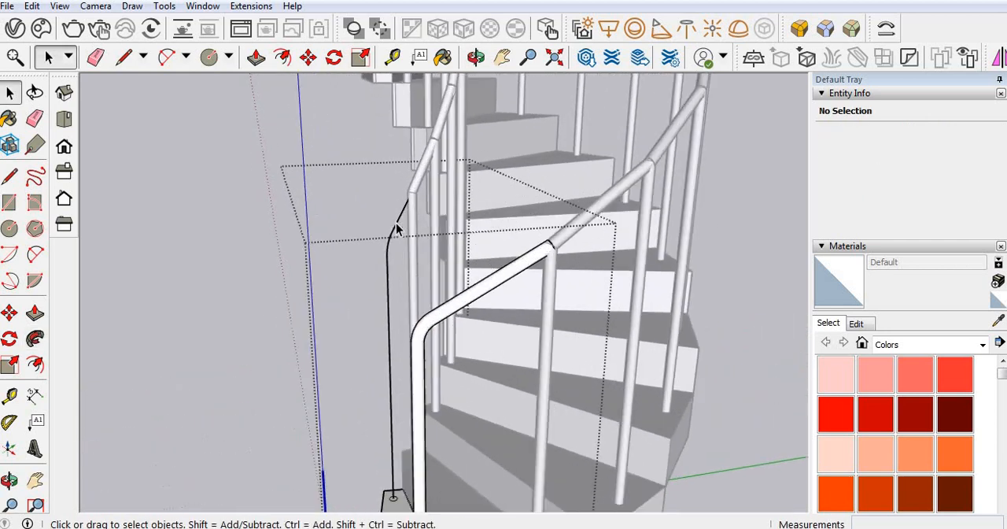
left_click(396, 224)
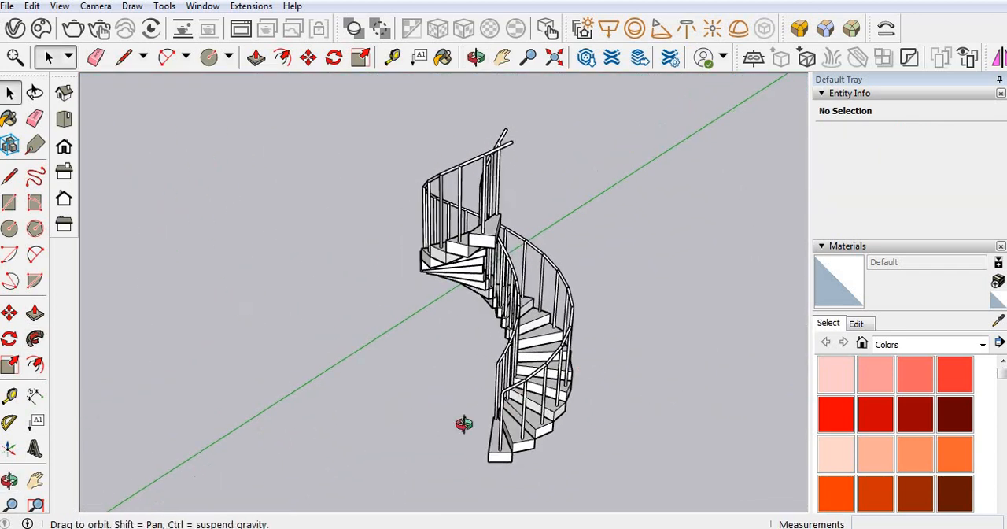
left_click_drag(464, 424, 563, 354)
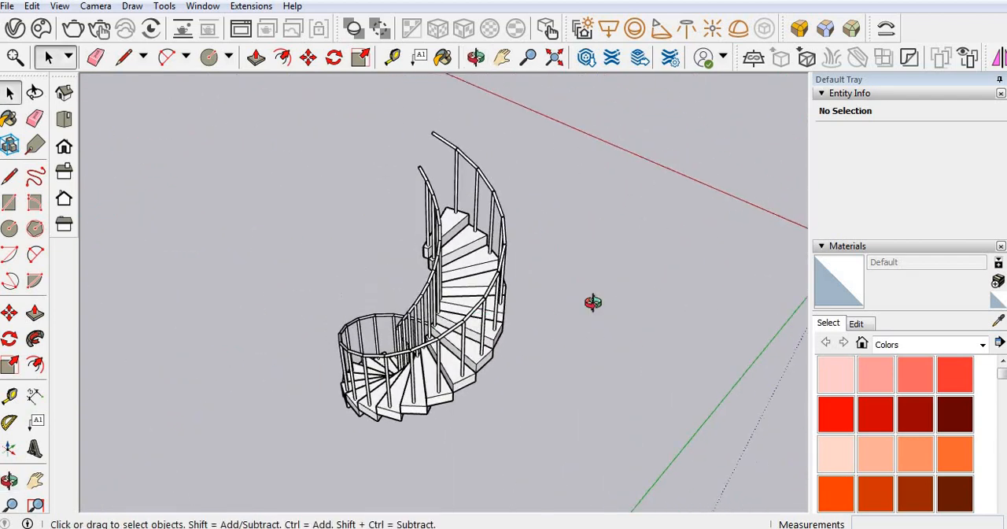
left_click_drag(591, 302, 528, 374)
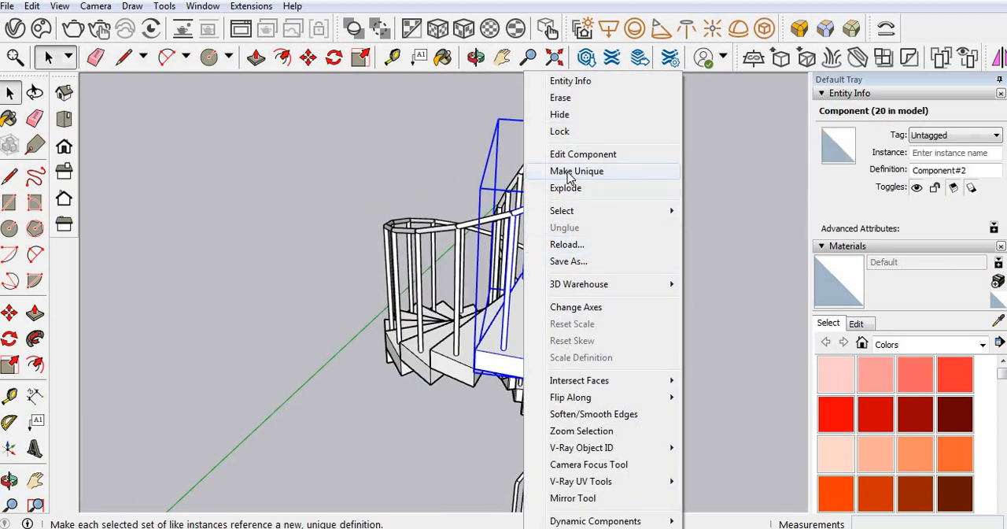
Make the top landing component unique and start a line from its post top.
left_click(576, 170)
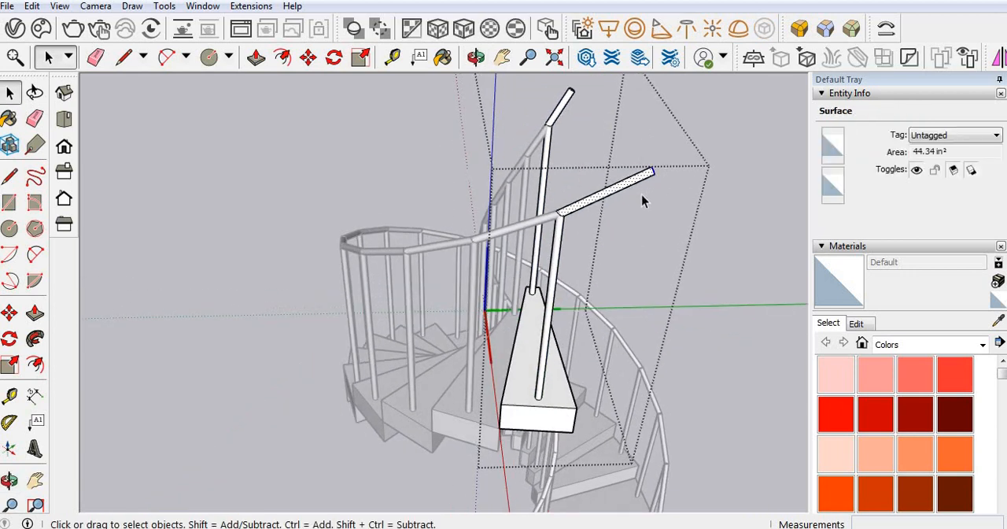
left_click(579, 228)
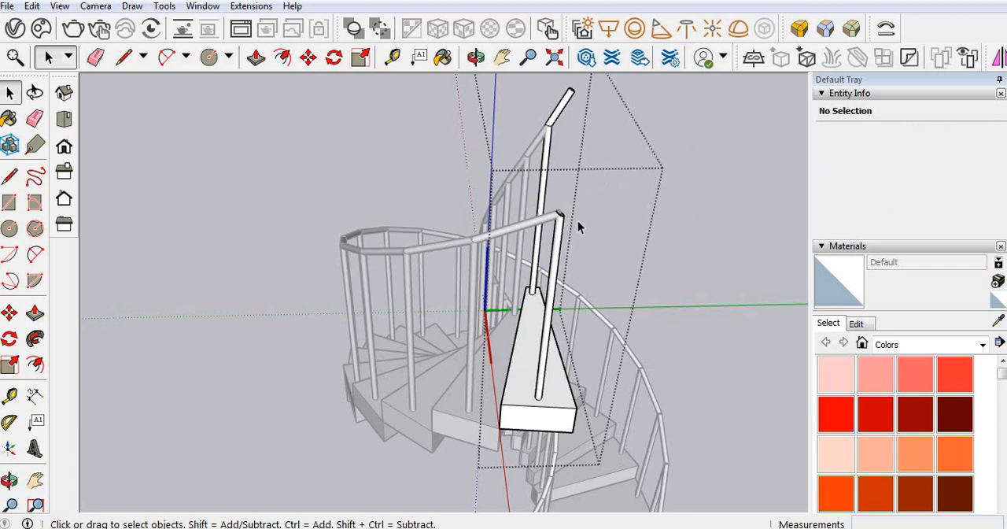
left_click(9, 173)
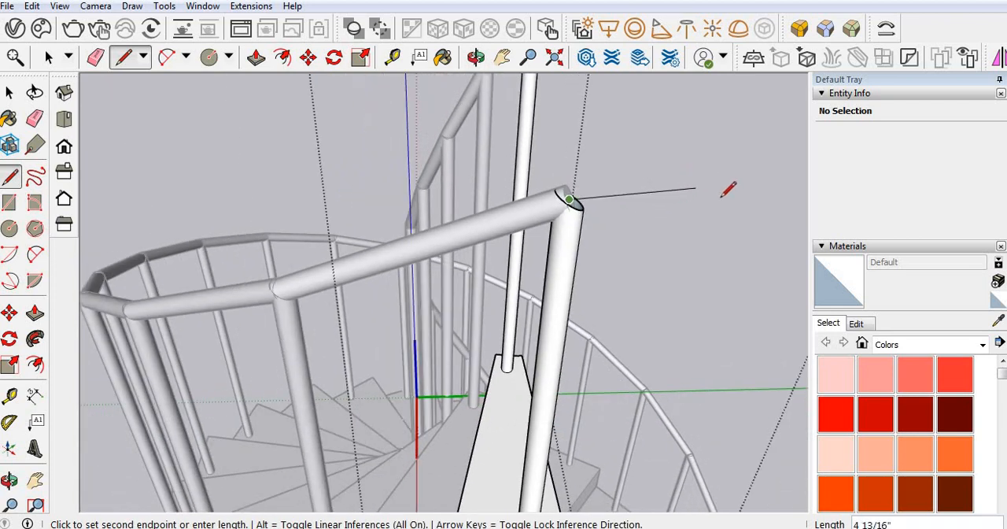
mouse_move(763, 192)
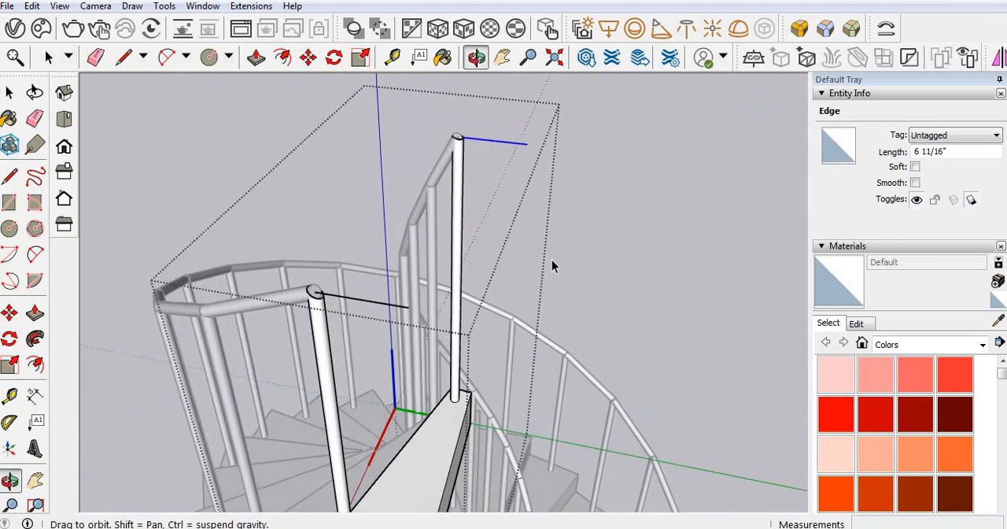
Begin a circular rail profile on the short edge drawn from the top post.
left_click(9, 313)
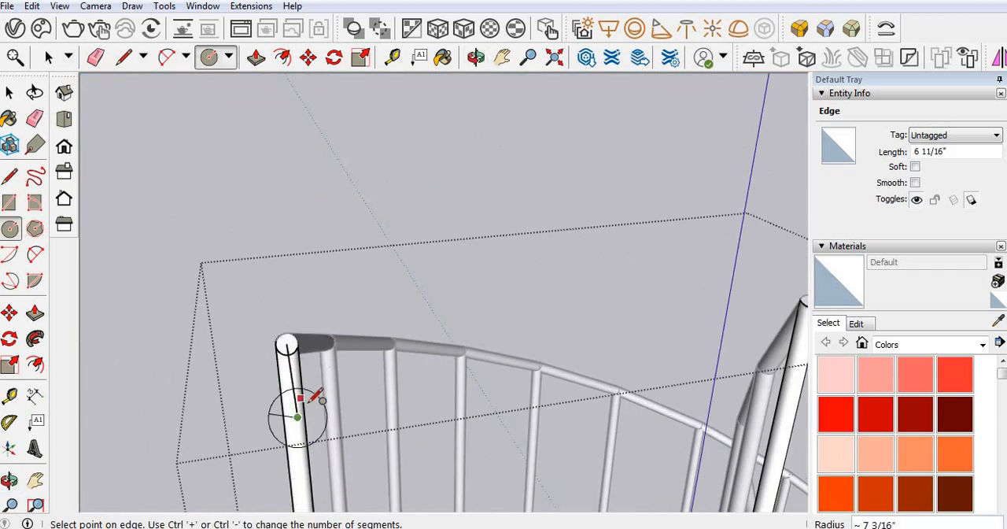
mouse_move(302, 397)
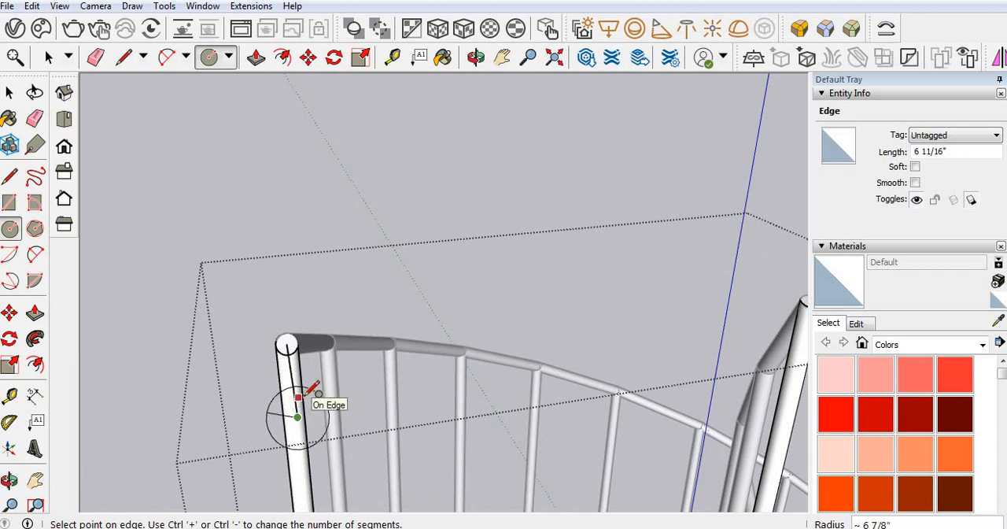